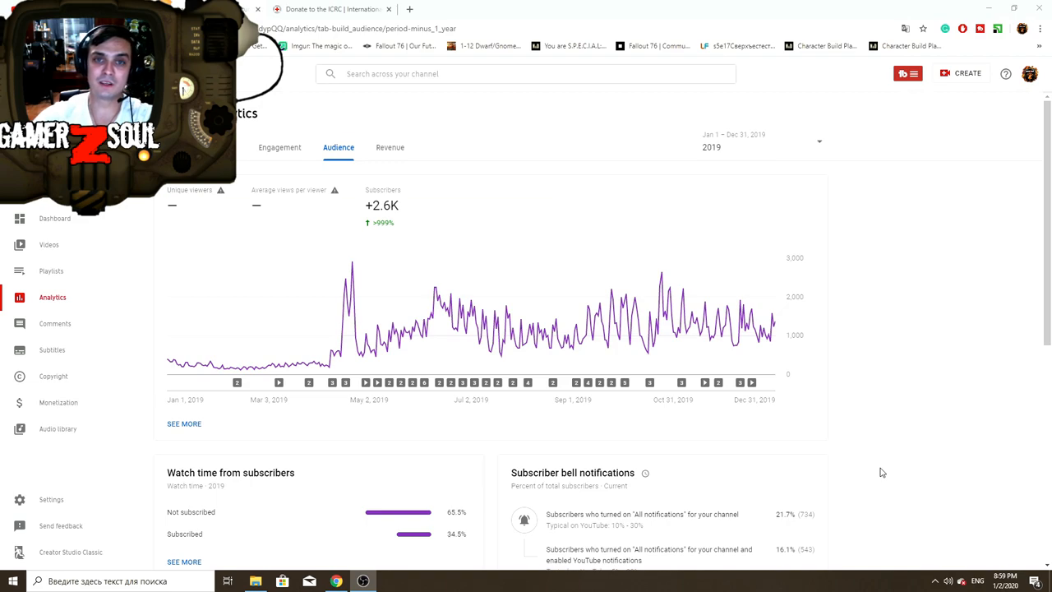
Return to the ICRC donation tab with the $200 PayPal form filled in.
click(332, 9)
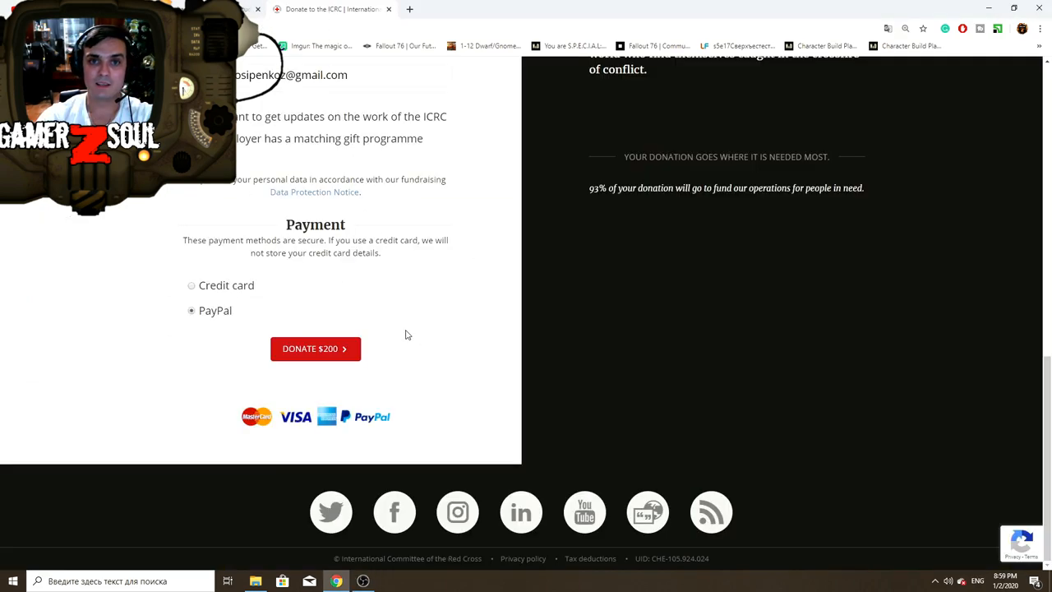
mouse_move(102, 302)
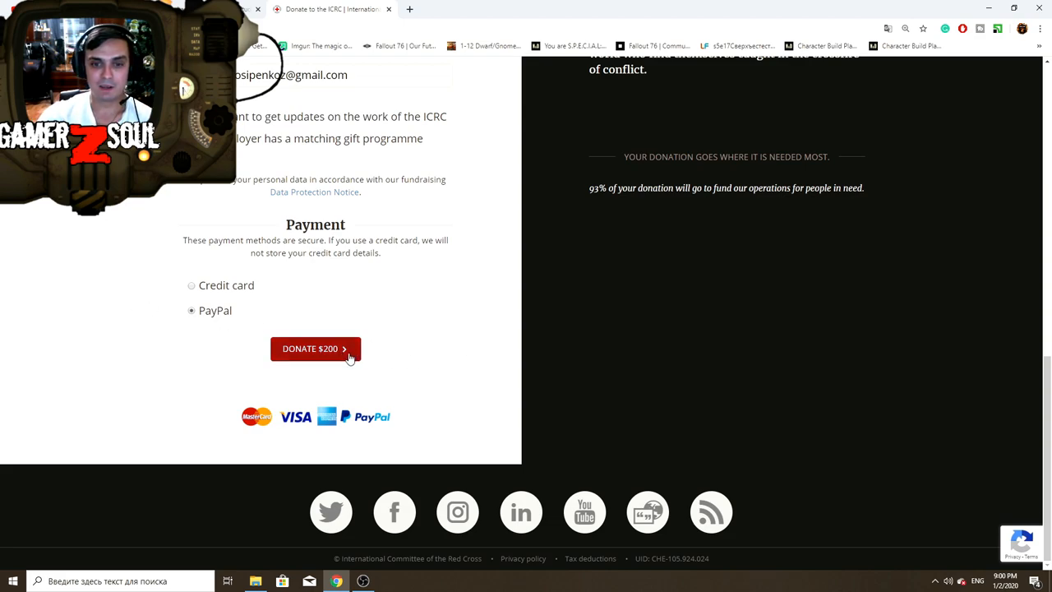
mouse_move(353, 338)
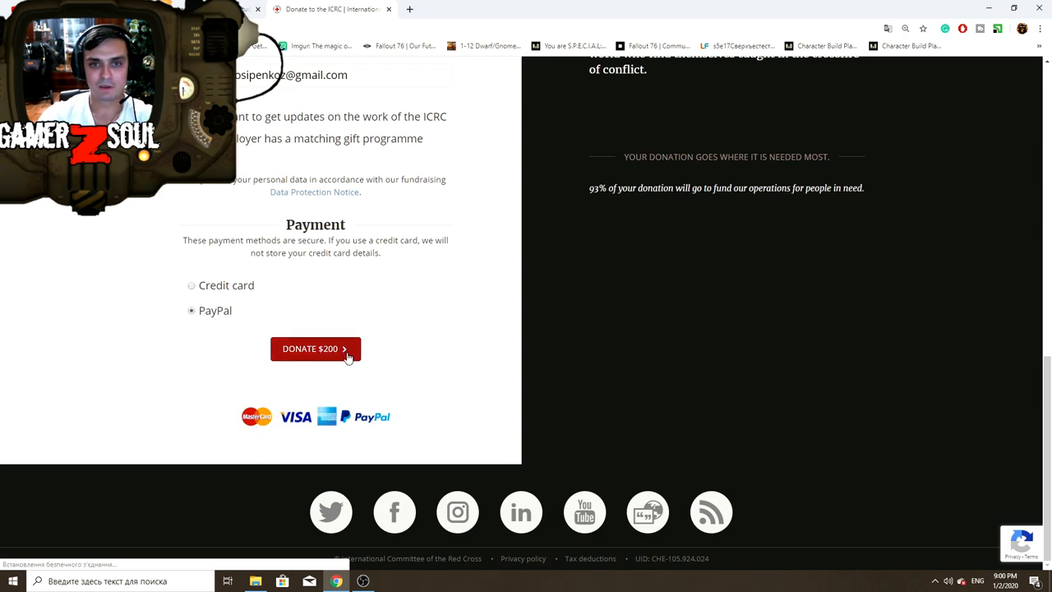
Submit the $200 donation, log in to PayPal, save the password, and approve payment.
click(315, 348)
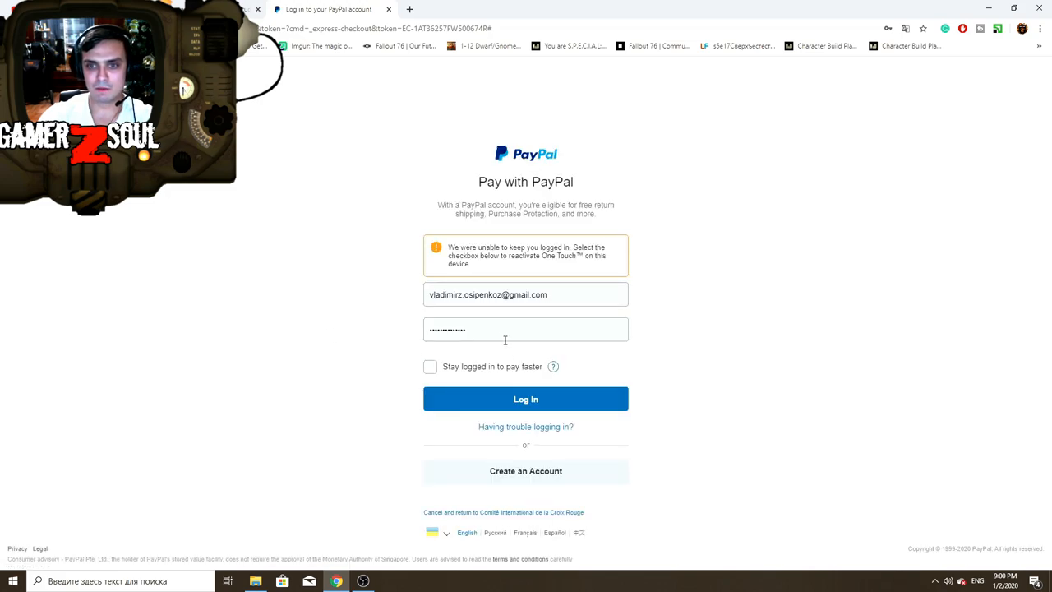
click(525, 329)
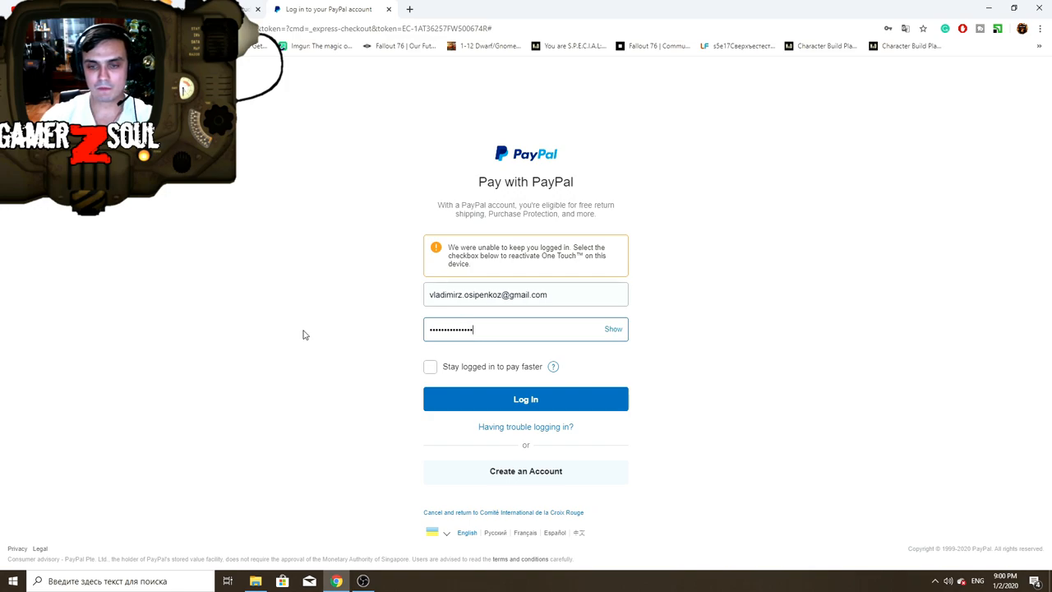
click(525, 398)
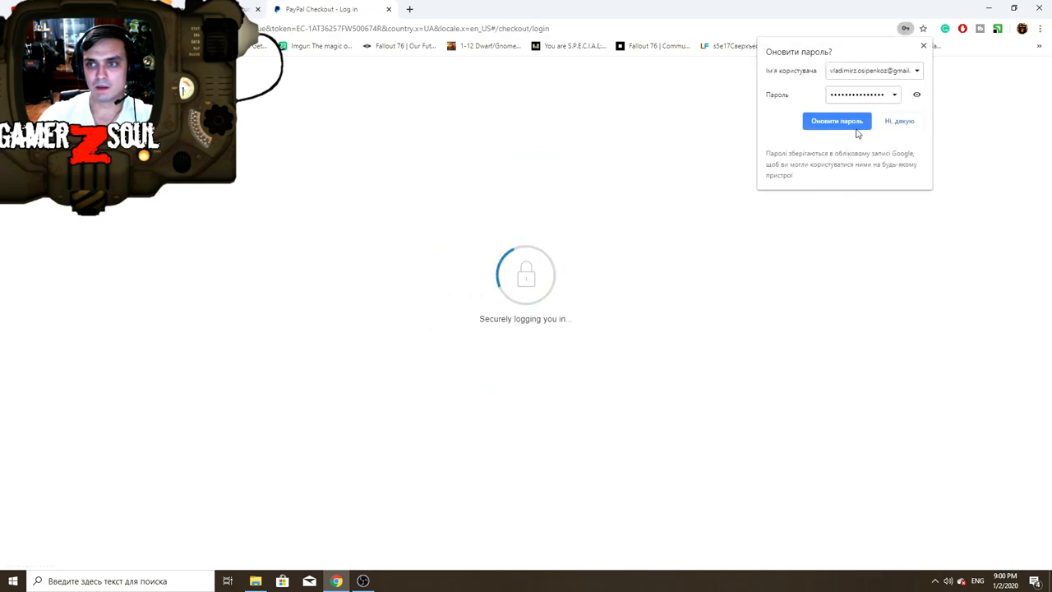
click(838, 120)
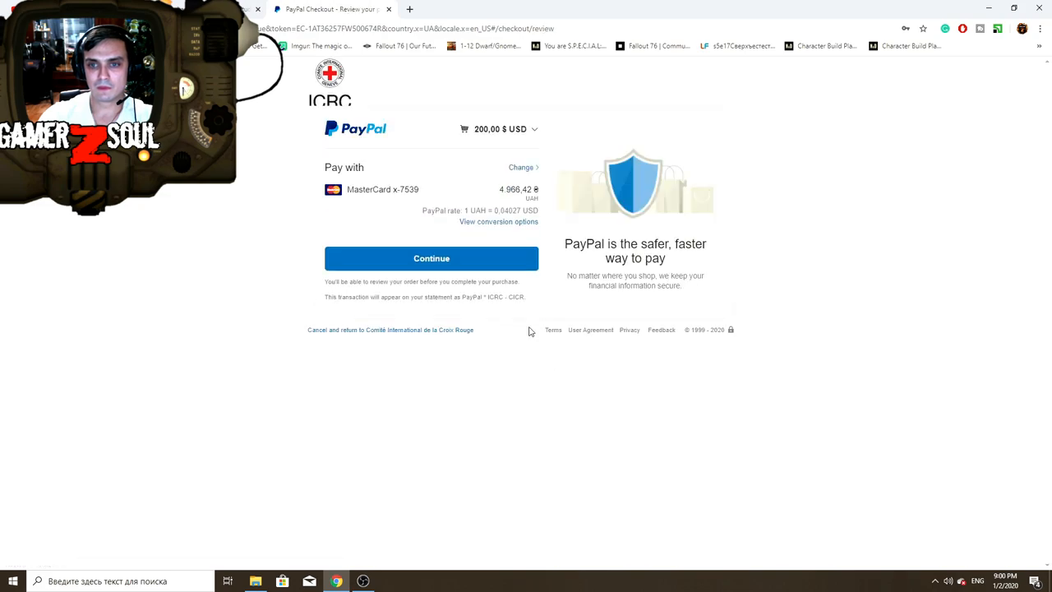
mouse_move(440, 258)
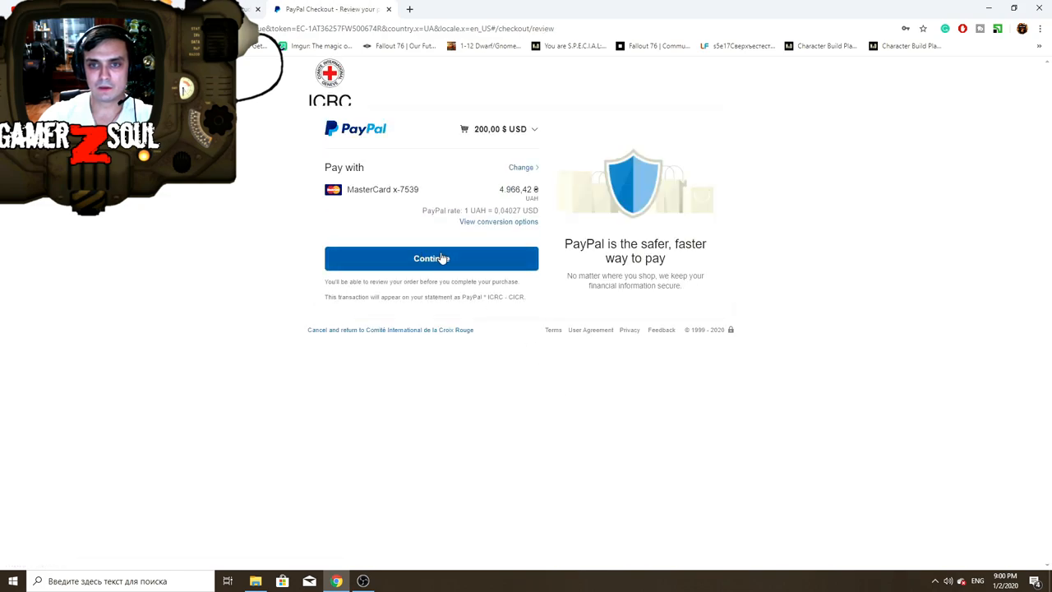
mouse_move(480, 259)
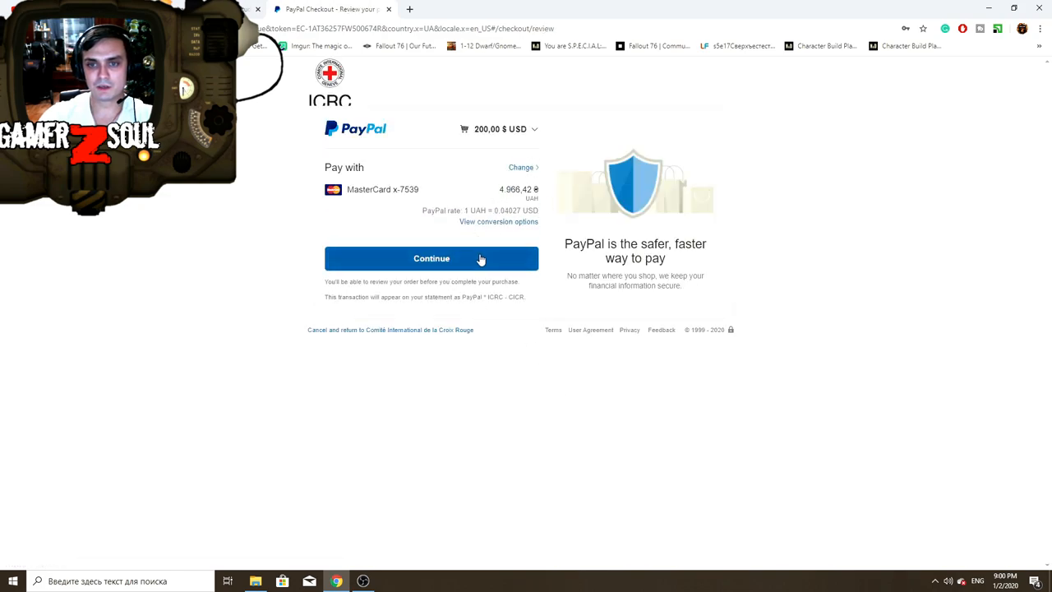
click(432, 258)
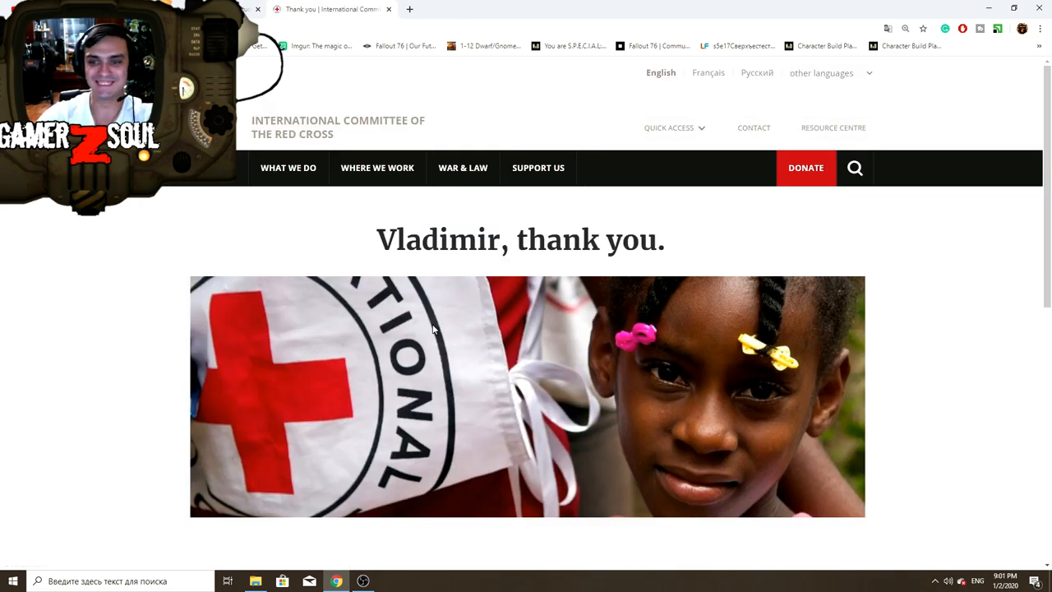
mouse_move(137, 334)
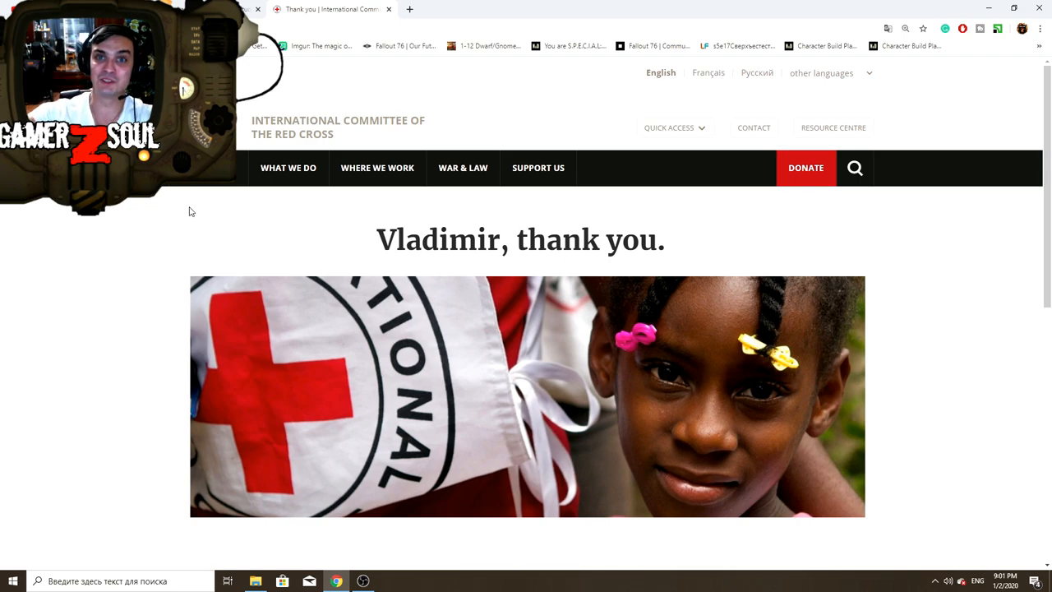
mouse_move(117, 287)
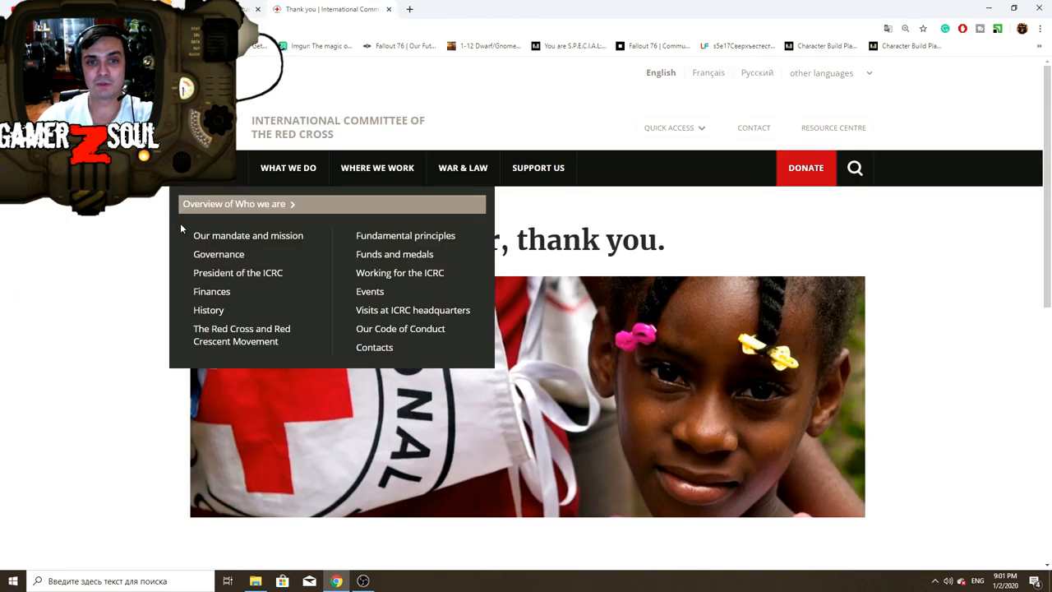
scroll(down, 3)
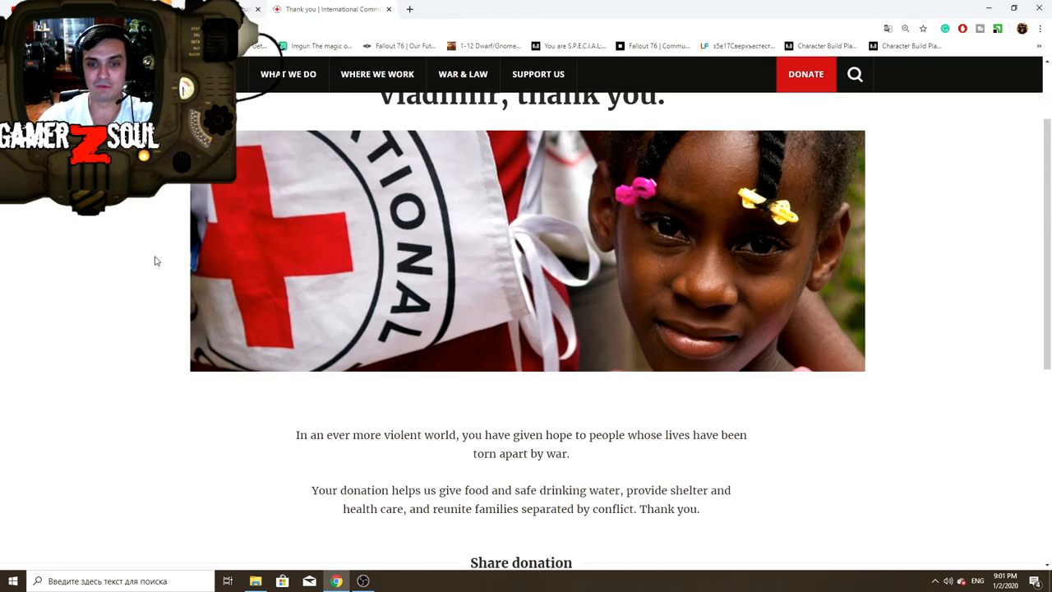
scroll(up, 3)
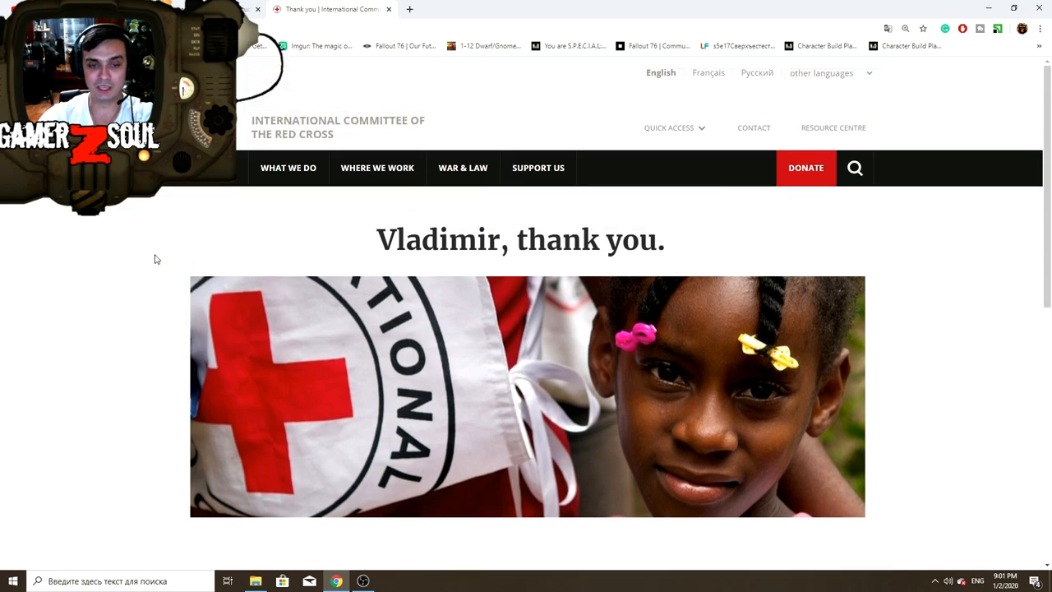
mouse_move(146, 274)
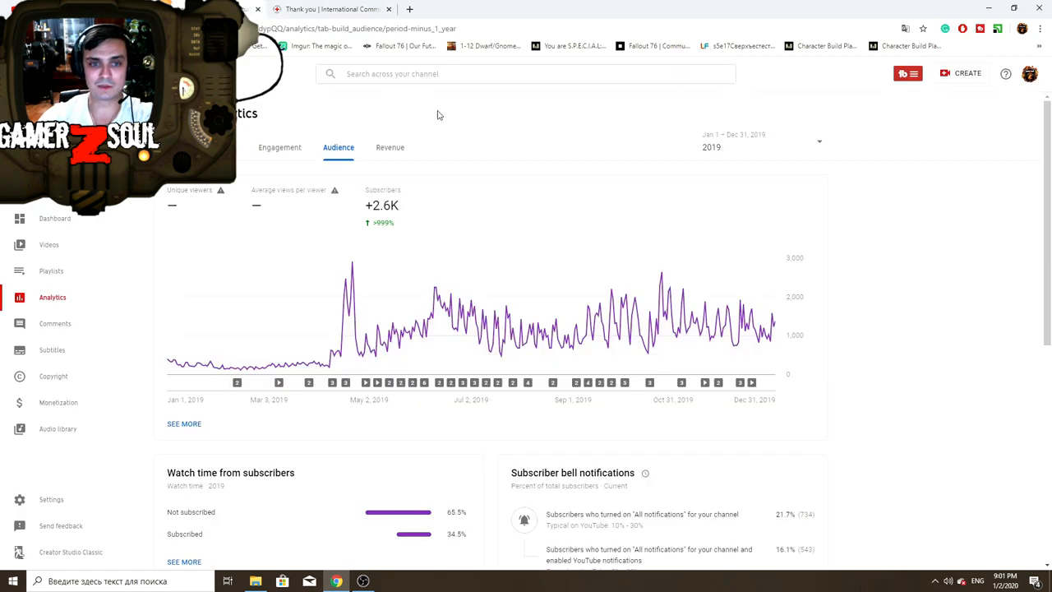
mouse_move(491, 125)
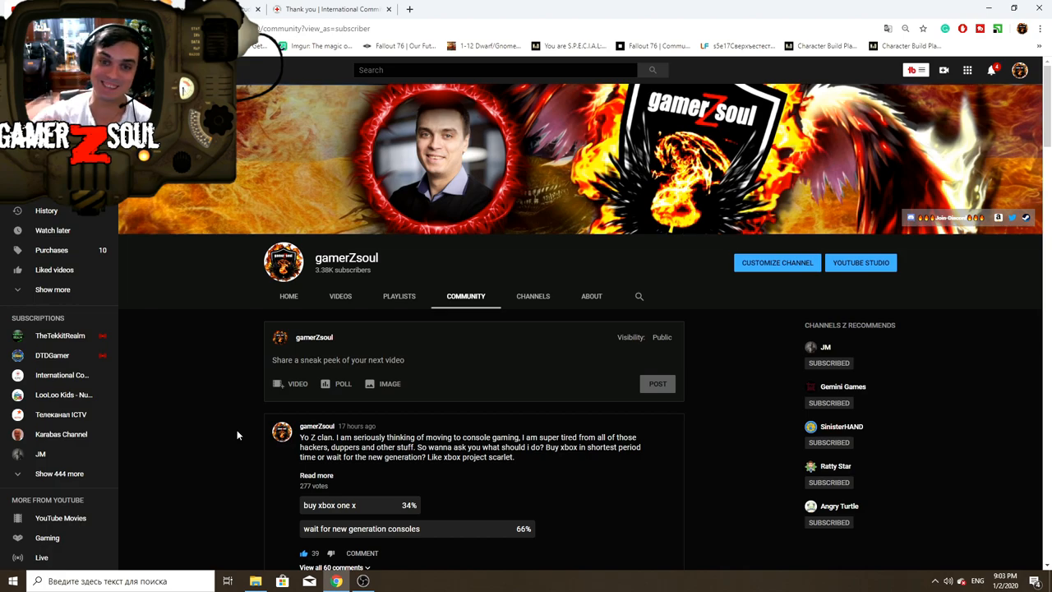
mouse_move(222, 455)
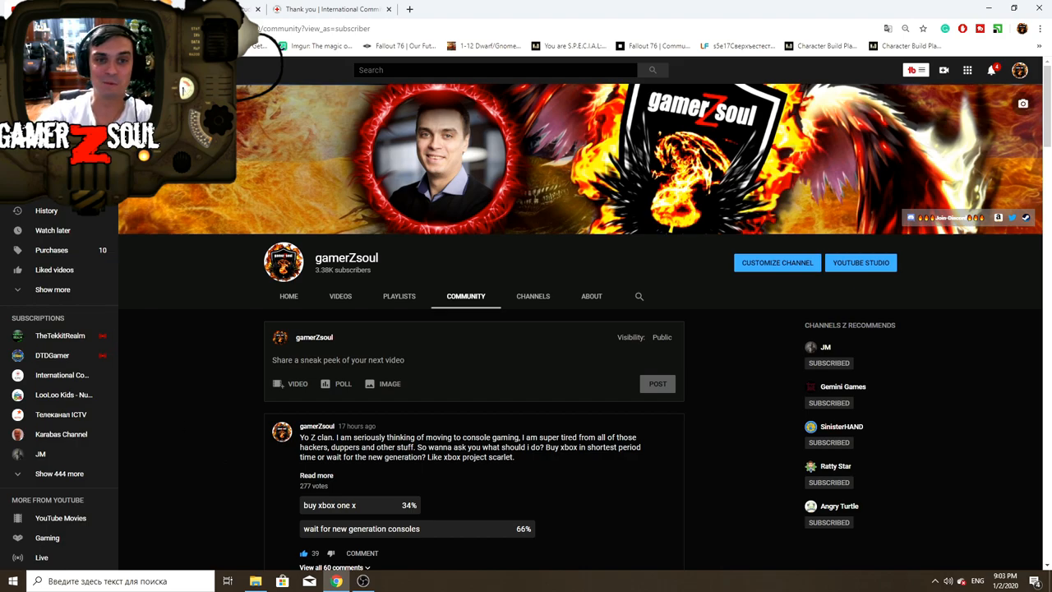
Expand the 60 comments under the Xbox console poll on the Community tab.
click(861, 262)
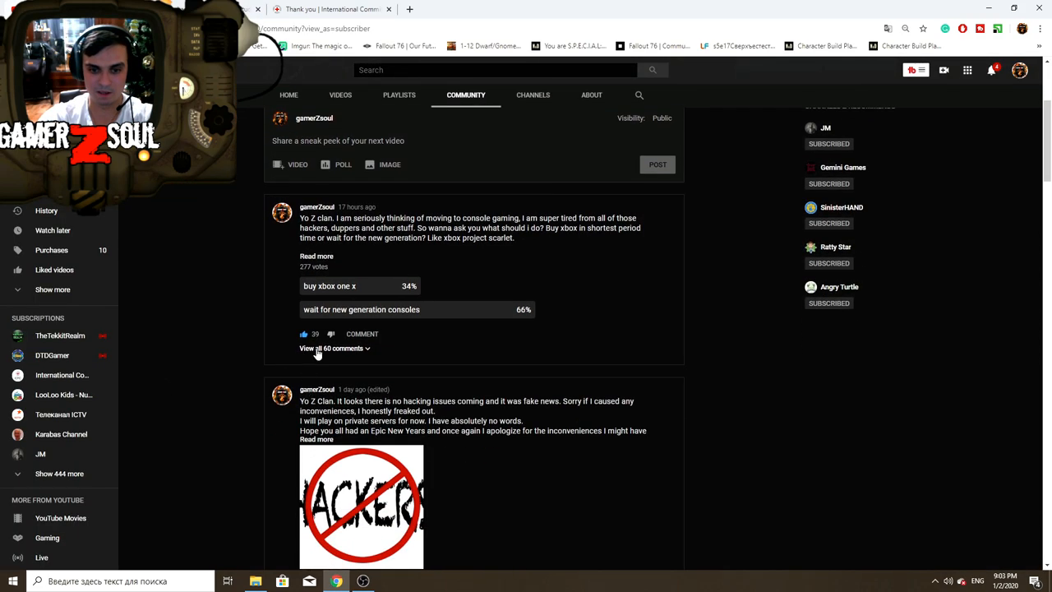
click(329, 349)
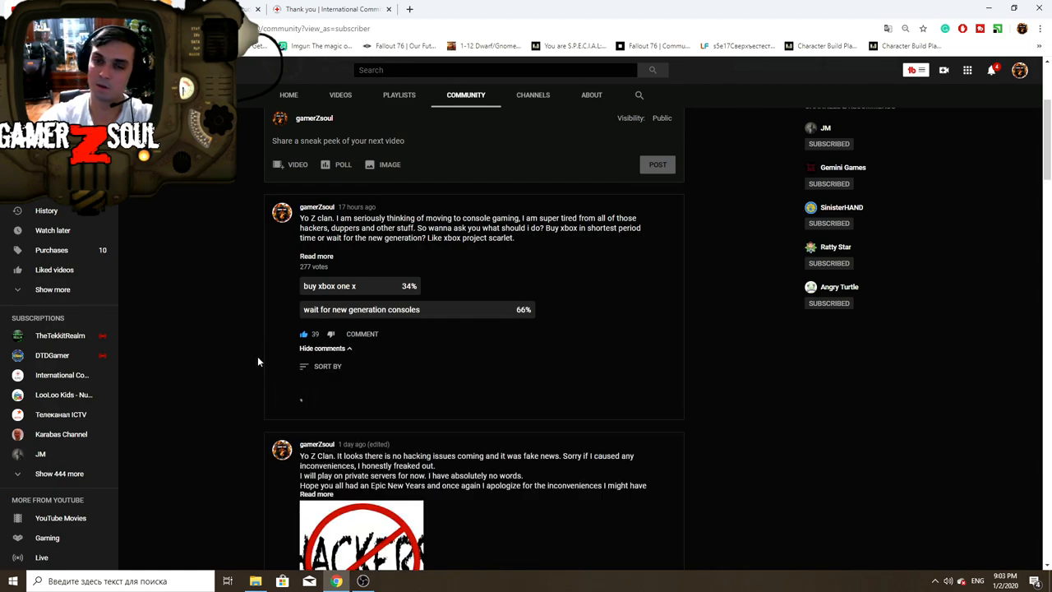
Scroll through the console poll comments, searching for mentions of 'all access'.
scroll(down, 3)
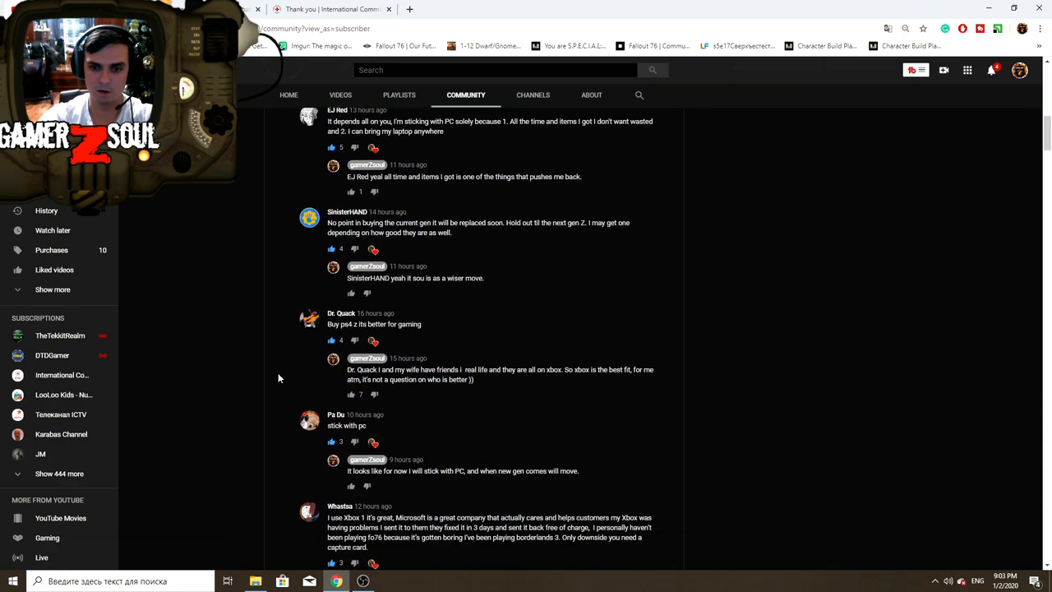
scroll(down, 3)
text(all access)
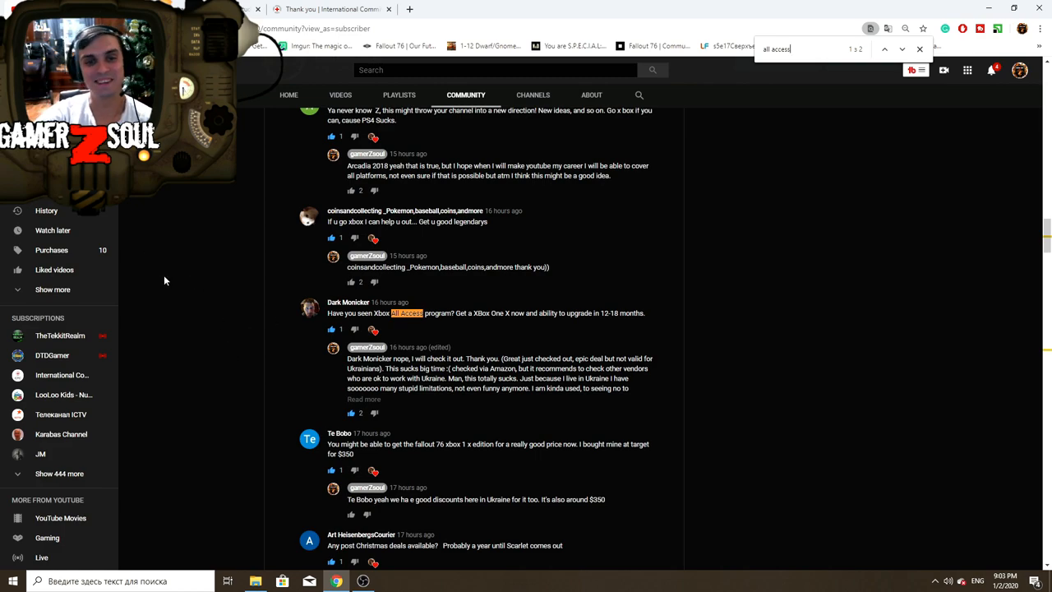
scroll(up, 3)
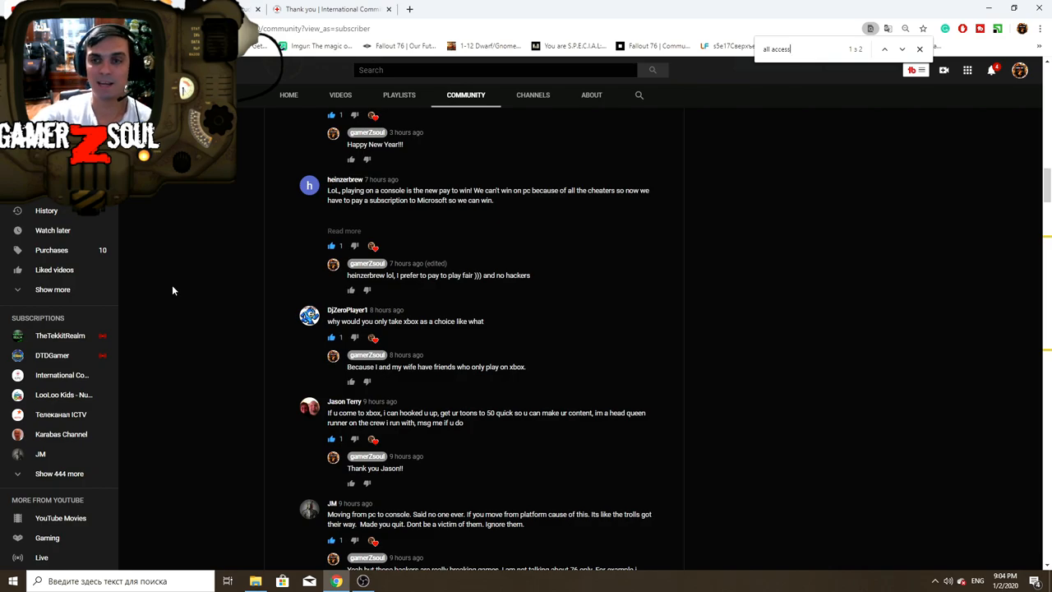
scroll(down, 3)
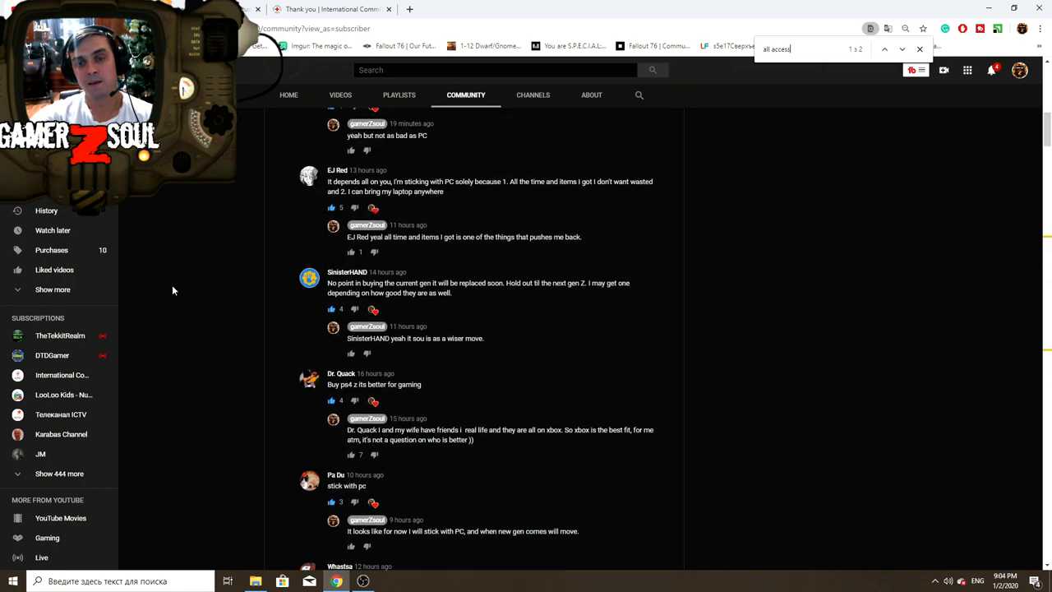
scroll(up, 3)
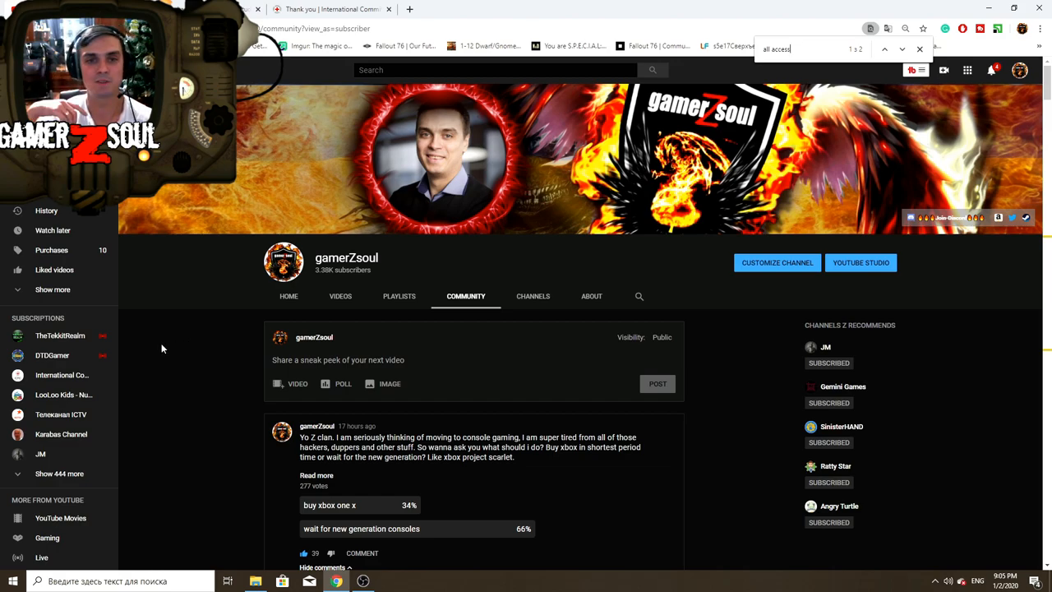
mouse_move(575, 303)
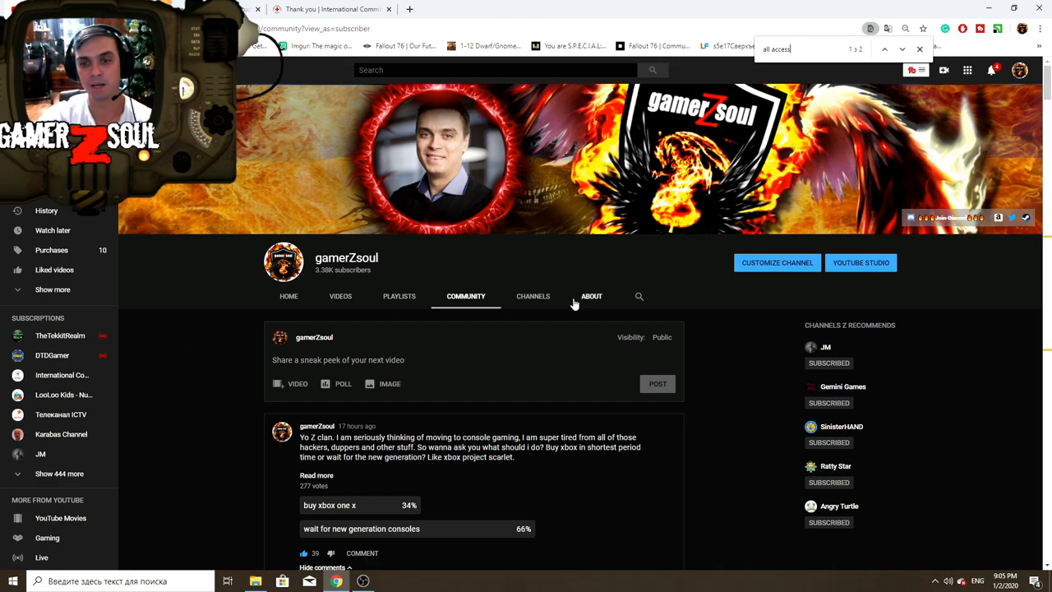
Open the channel's About tab and scroll through its description, stats and links.
click(591, 296)
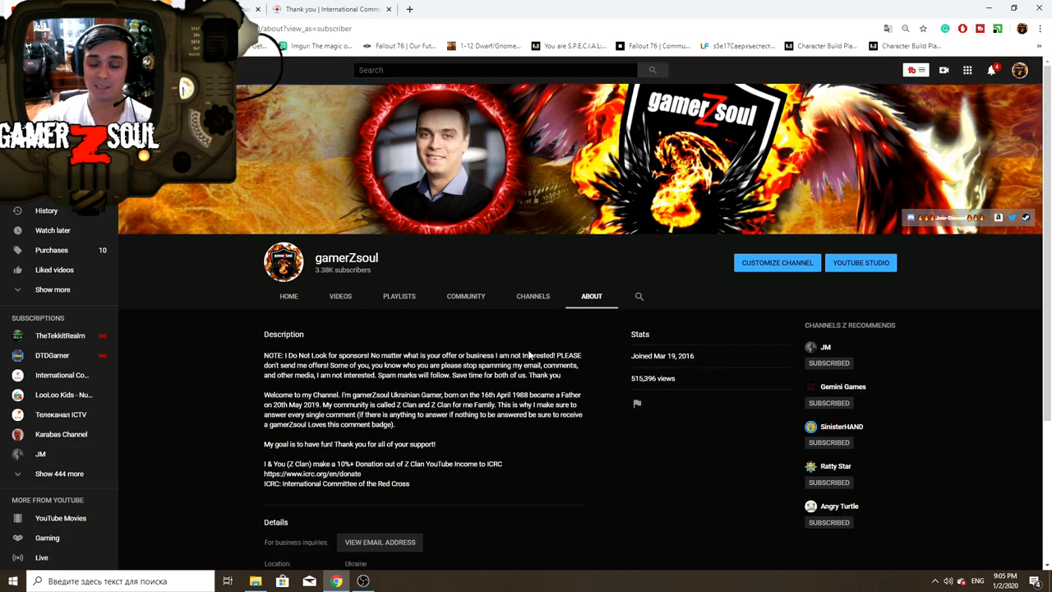
scroll(down, 3)
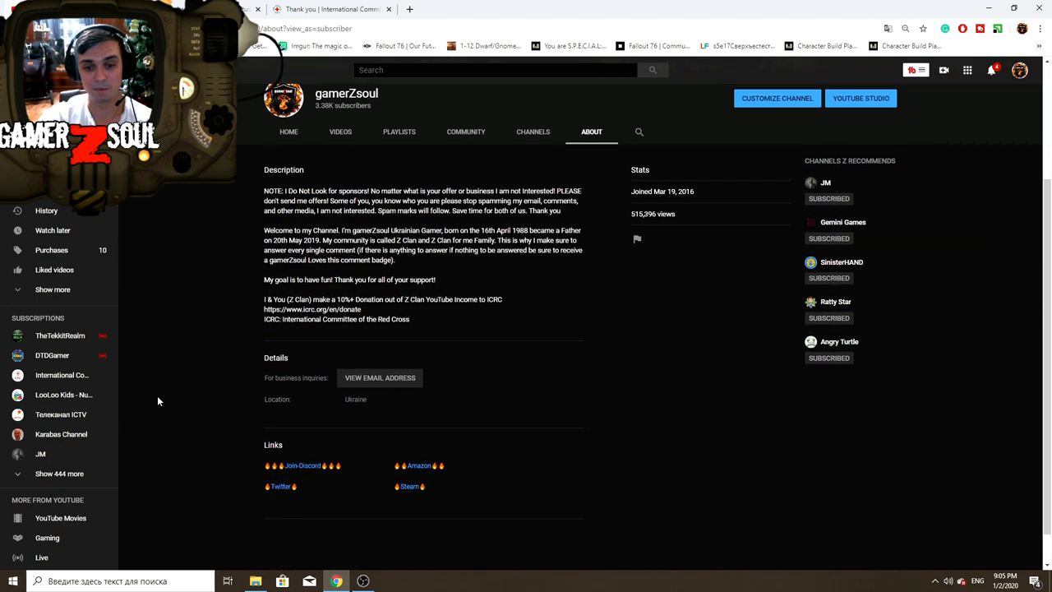
double_click(352, 399)
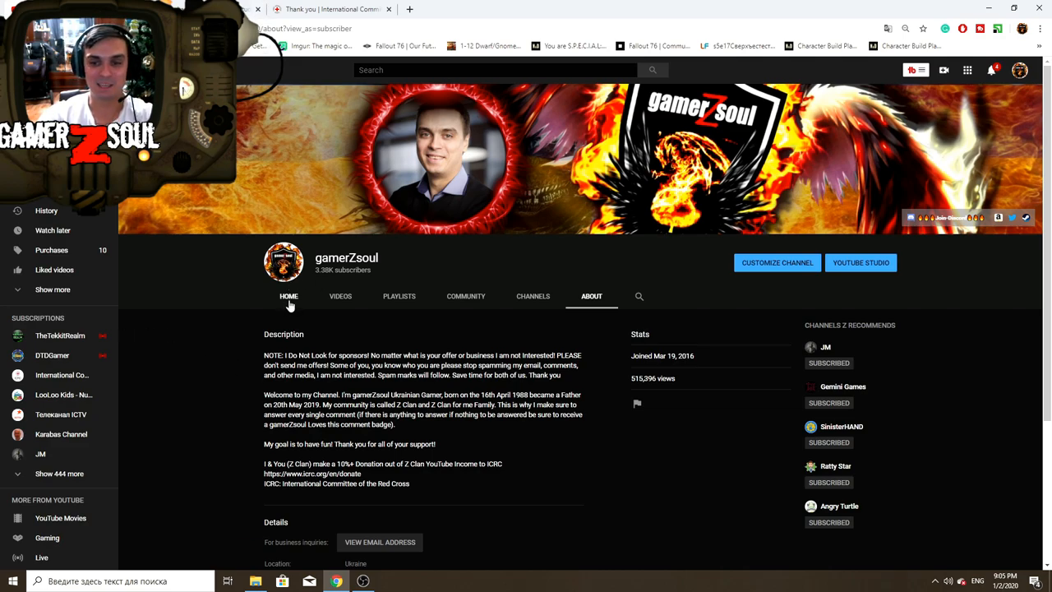
Go back to the channel's Home tab and scroll down the page.
click(288, 296)
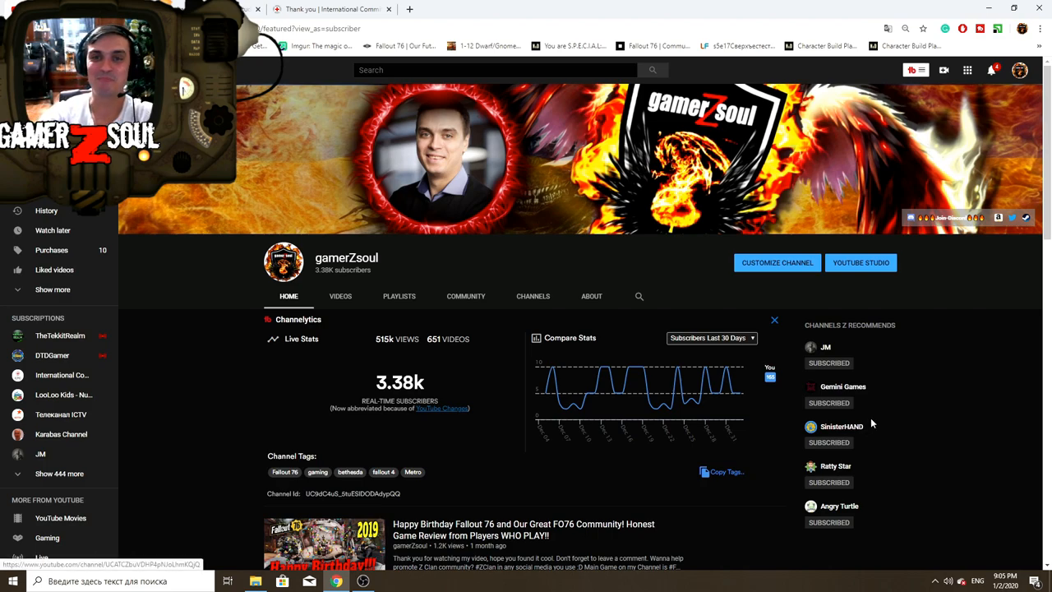
mouse_move(886, 458)
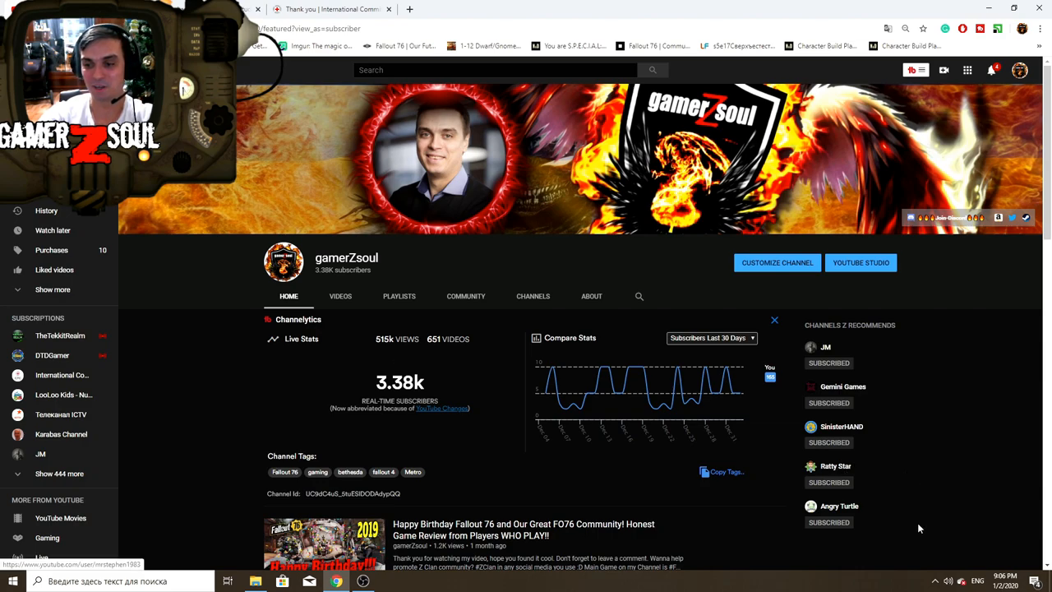
mouse_move(884, 513)
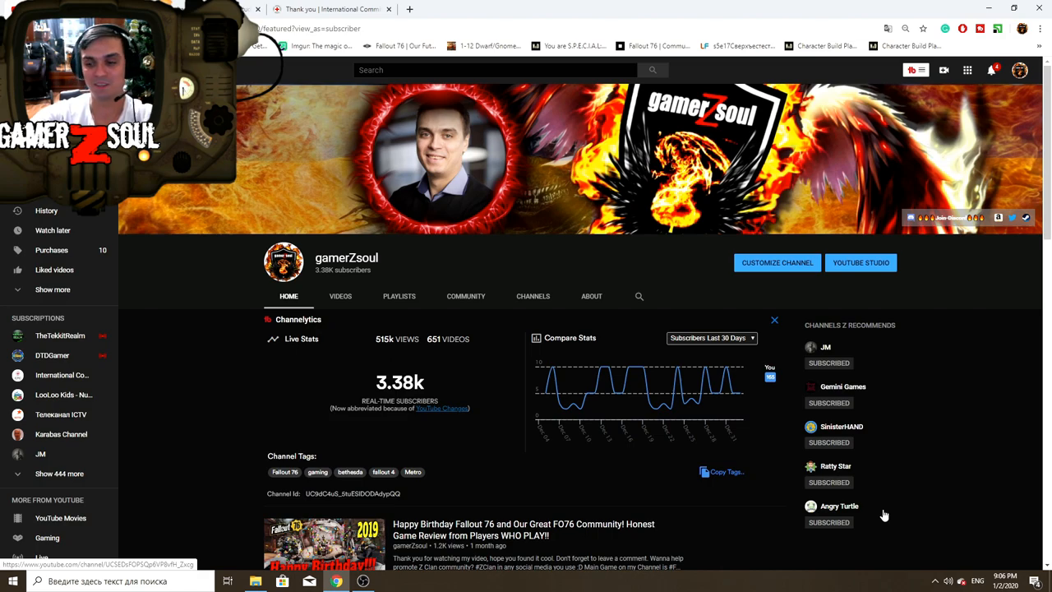
scroll(down, 3)
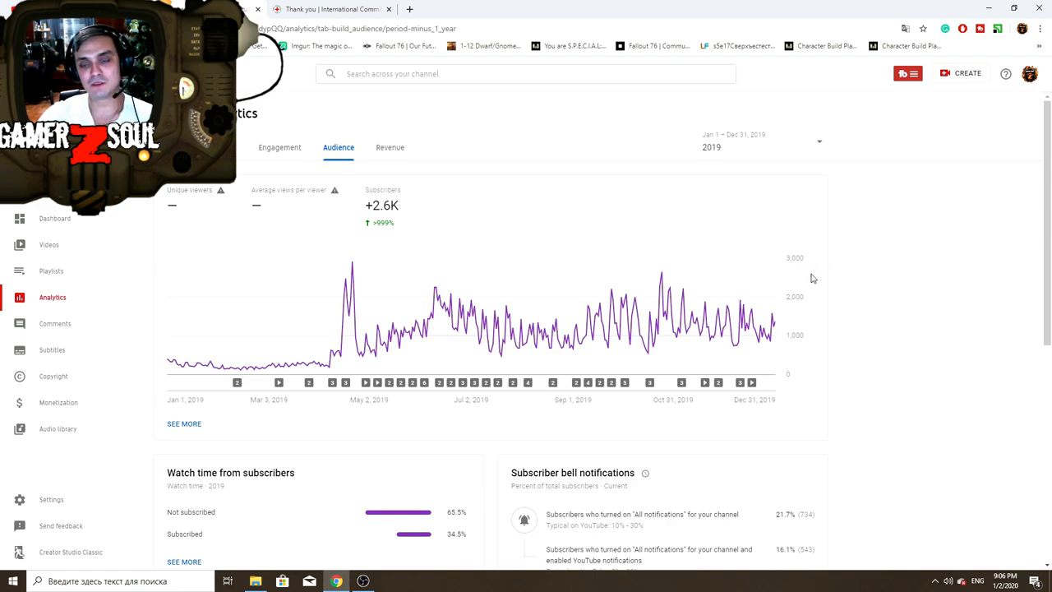
mouse_move(837, 277)
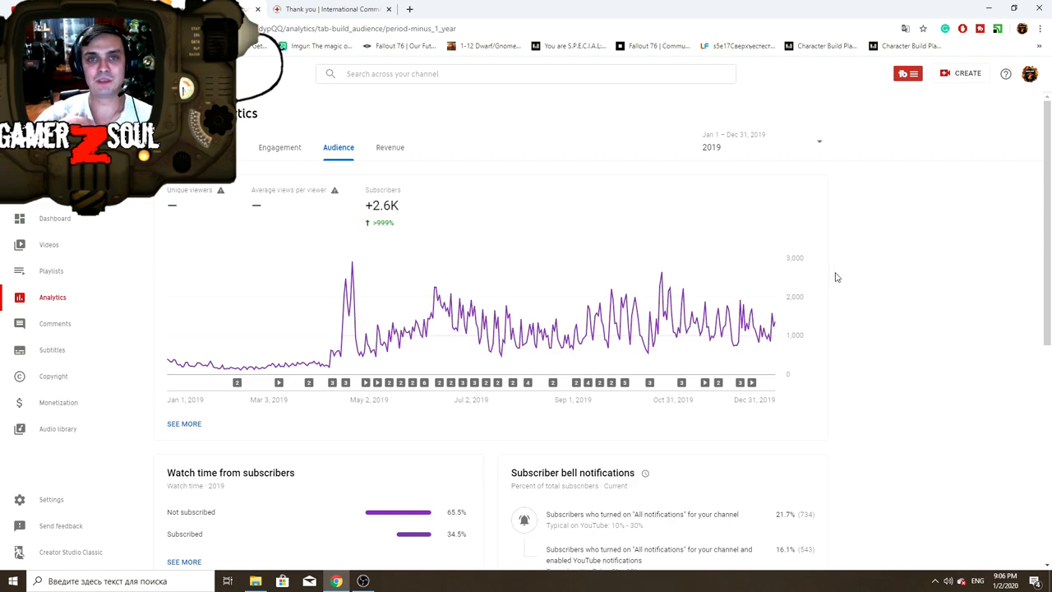
mouse_move(339, 156)
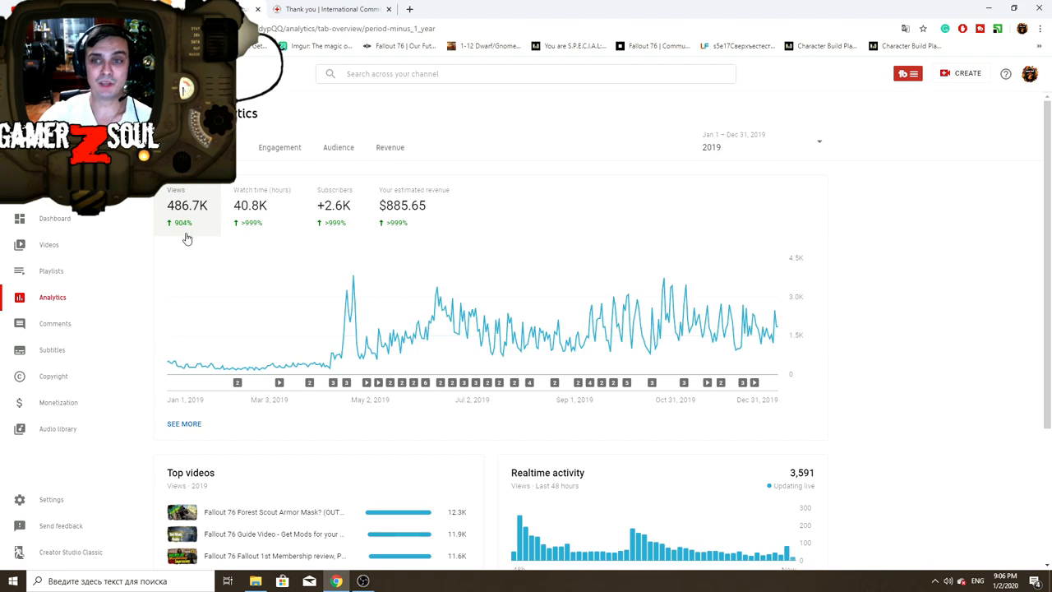
mouse_move(695, 161)
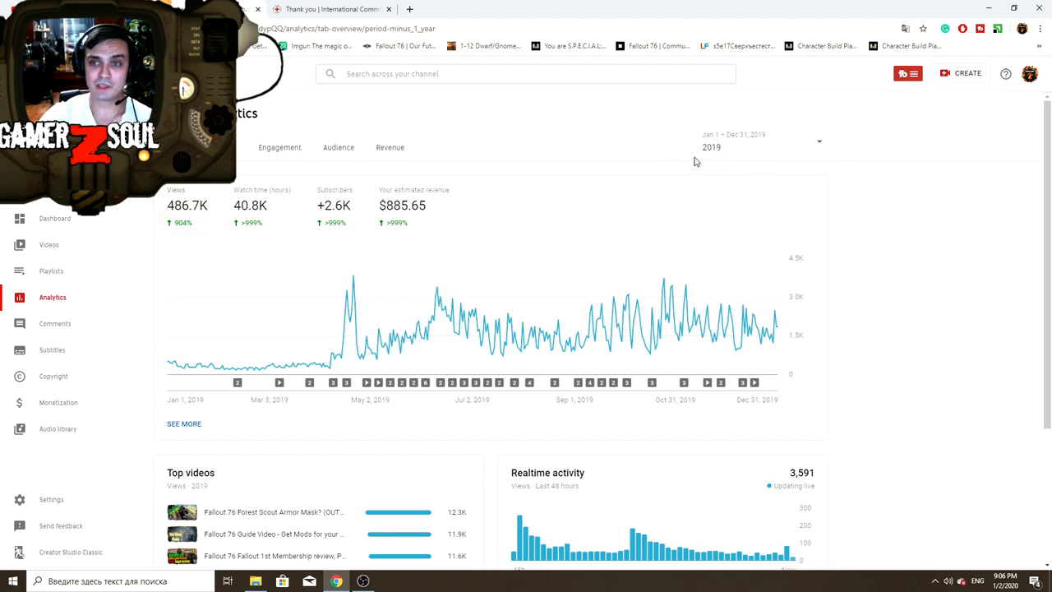
mouse_move(713, 154)
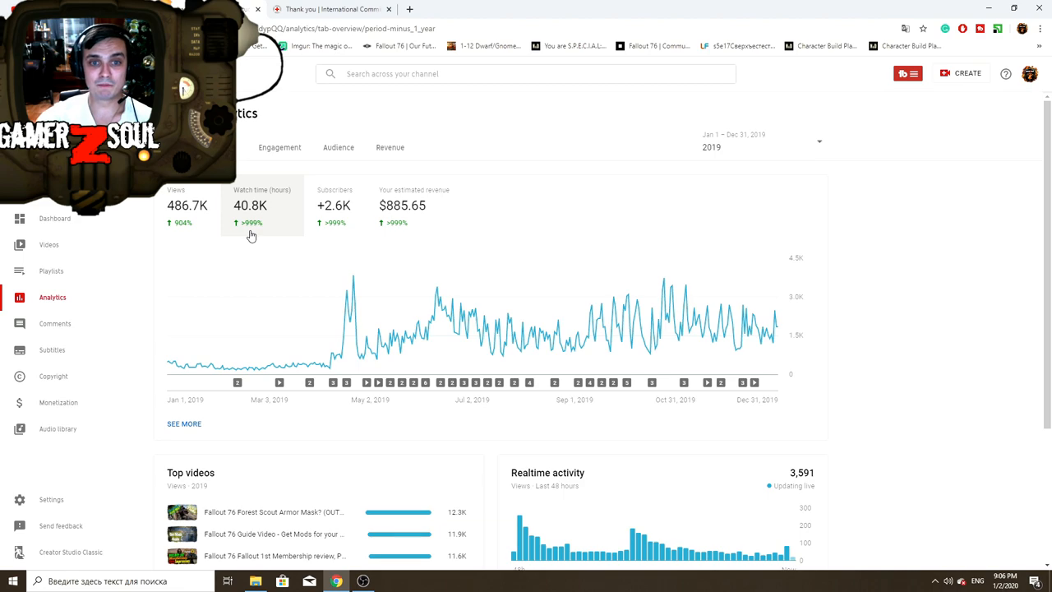
mouse_move(253, 230)
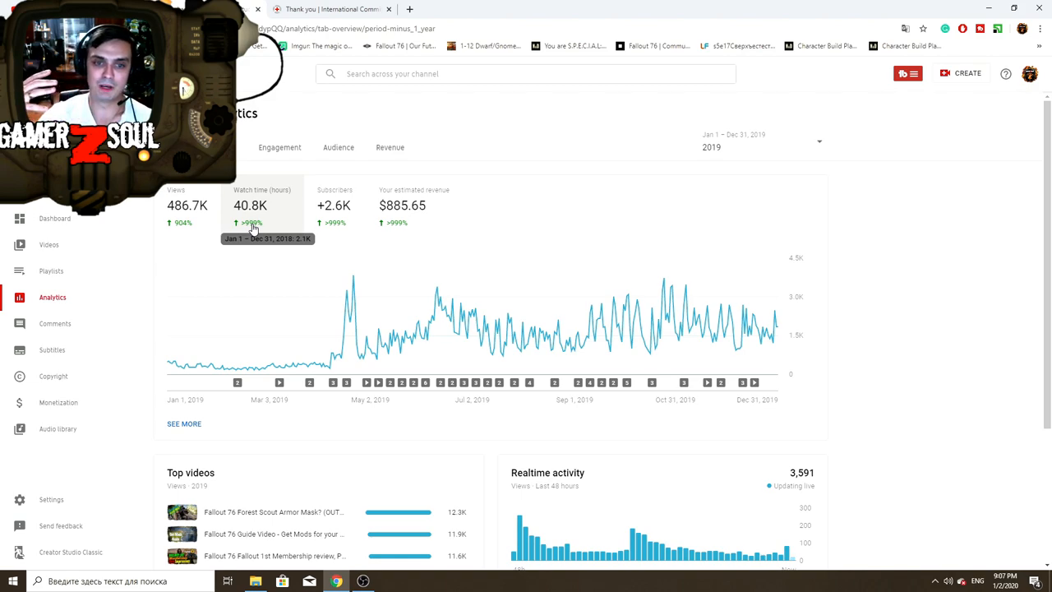
mouse_move(253, 229)
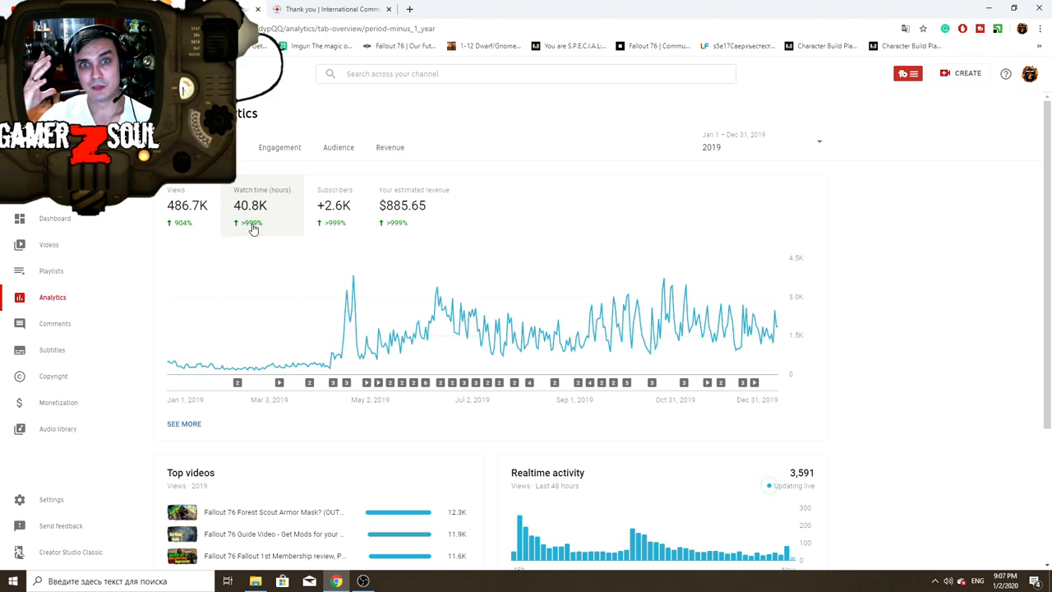
mouse_move(254, 233)
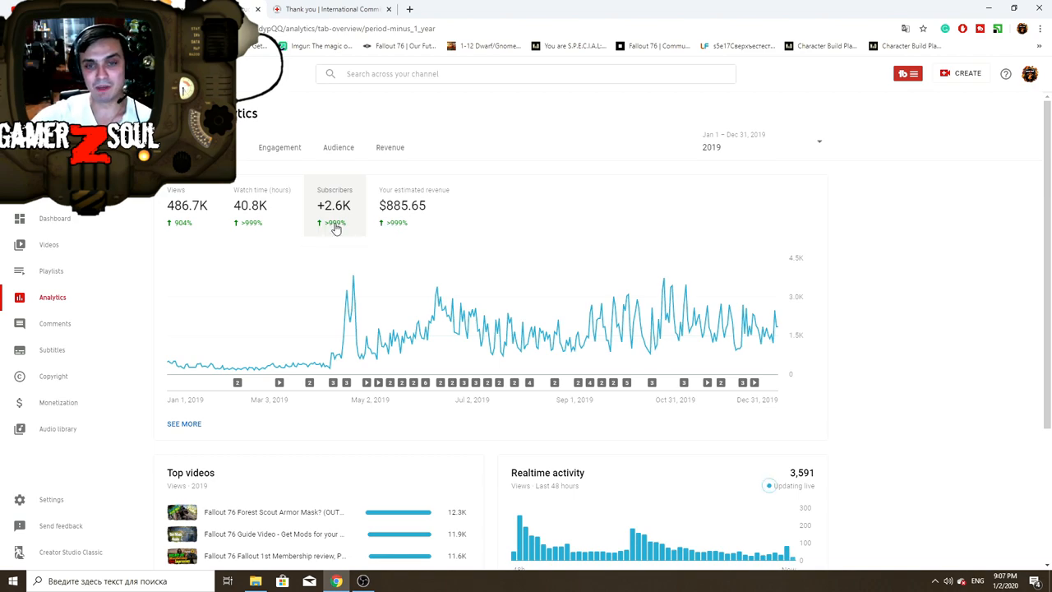
mouse_move(336, 230)
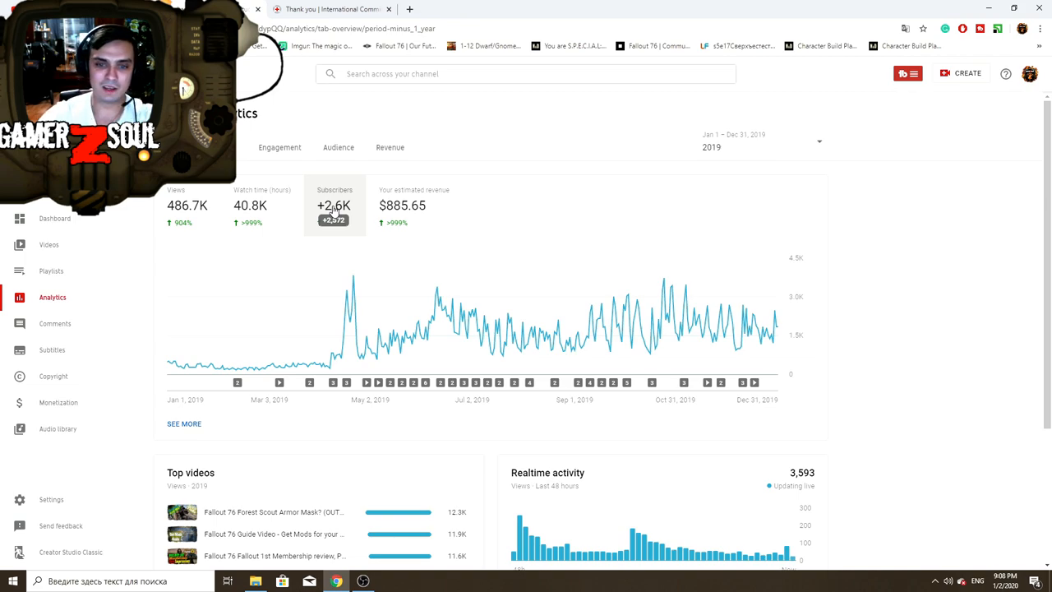
mouse_move(374, 332)
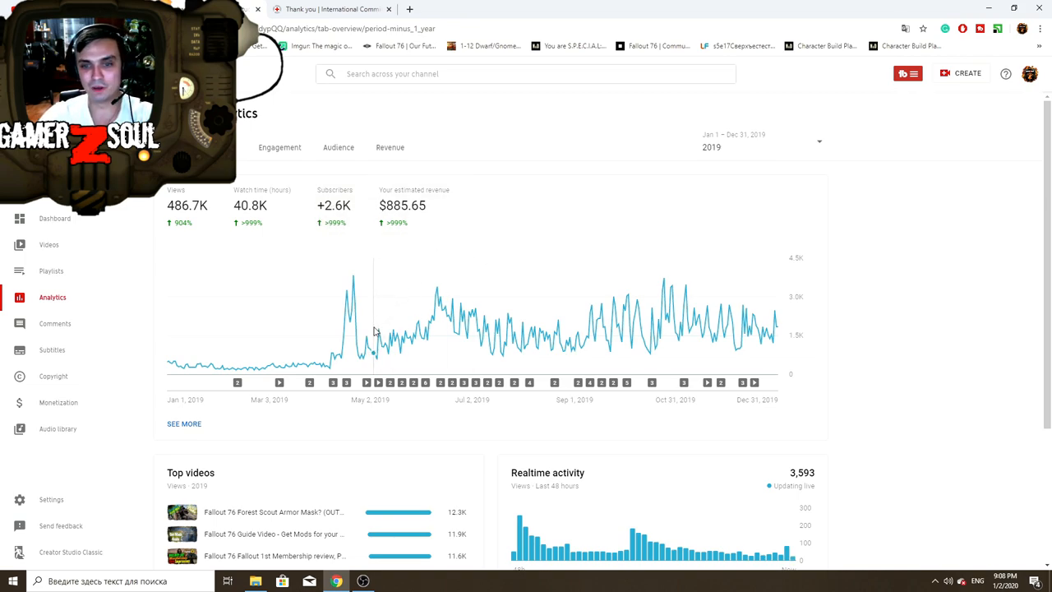
mouse_move(376, 330)
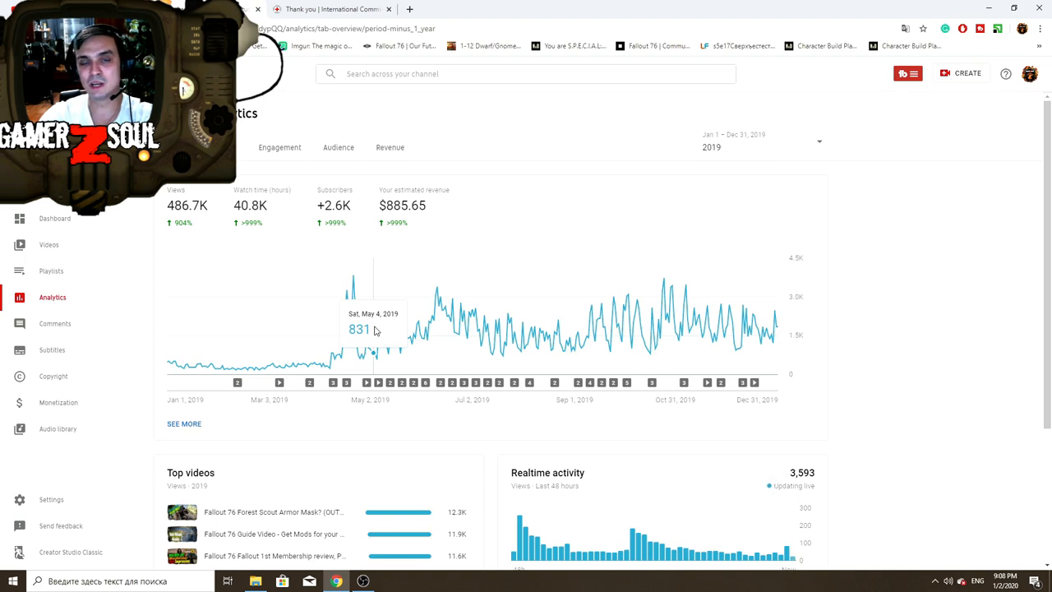
mouse_move(398, 229)
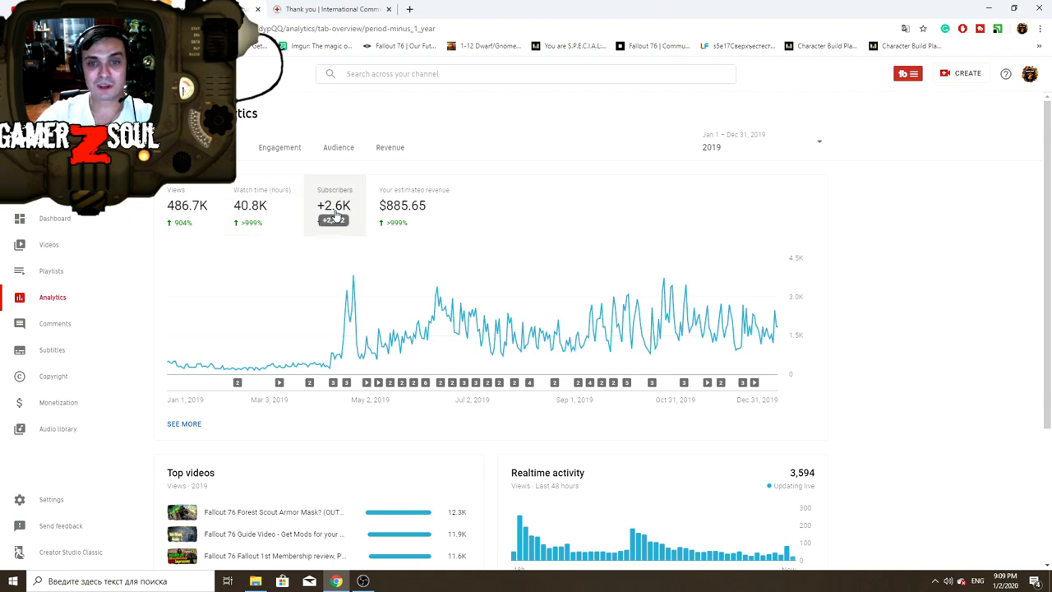
mouse_move(518, 212)
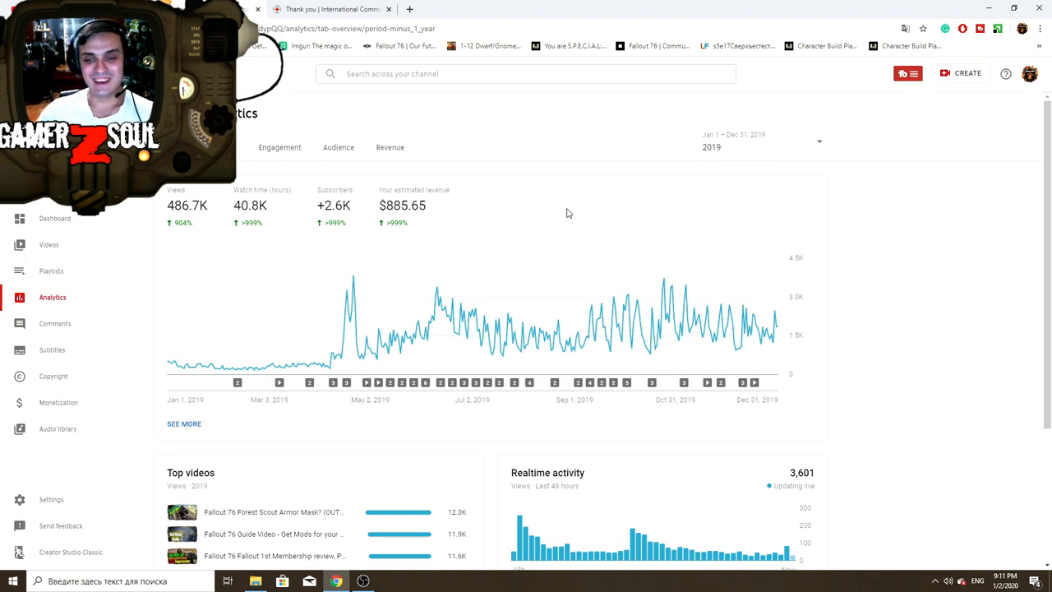
scroll(down, 3)
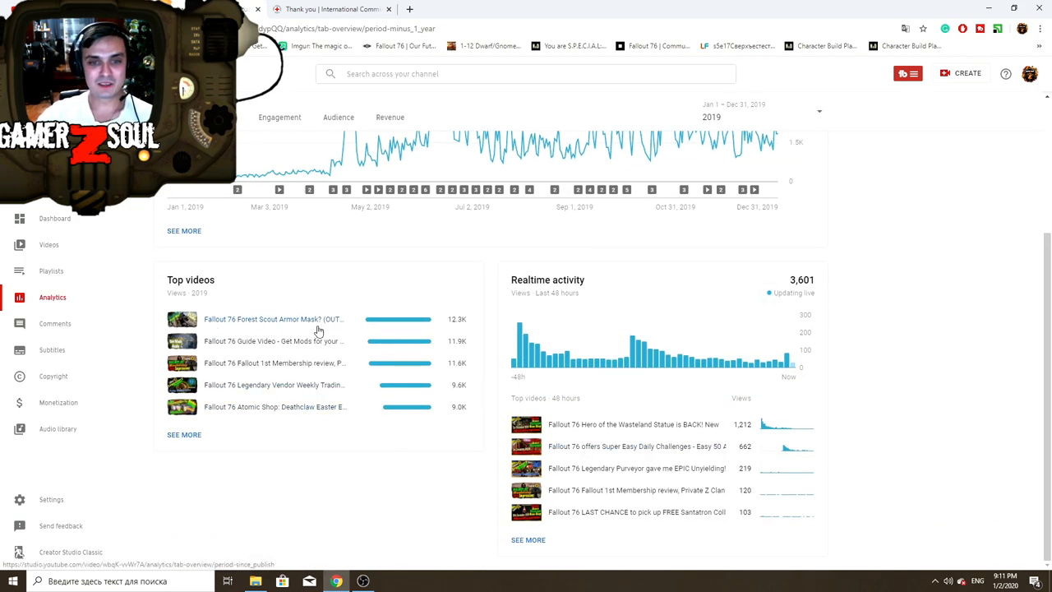
mouse_move(300, 328)
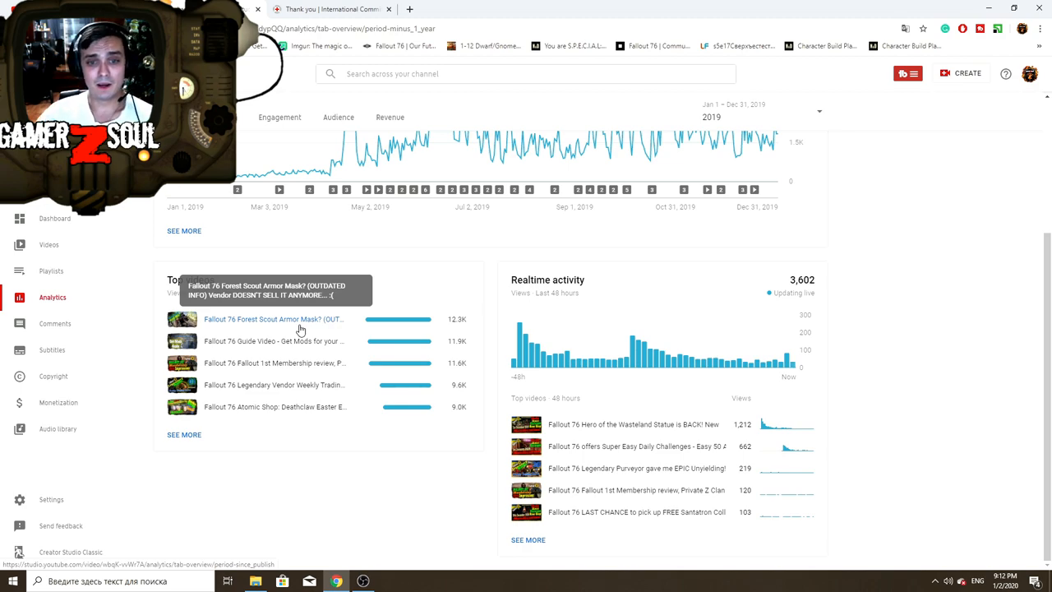
mouse_move(300, 342)
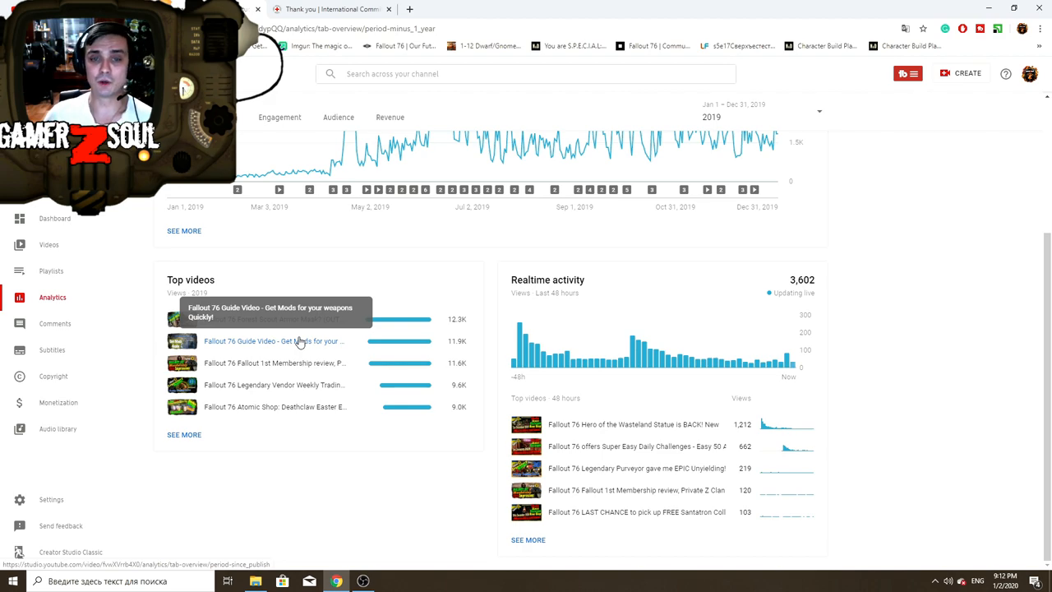
mouse_move(287, 371)
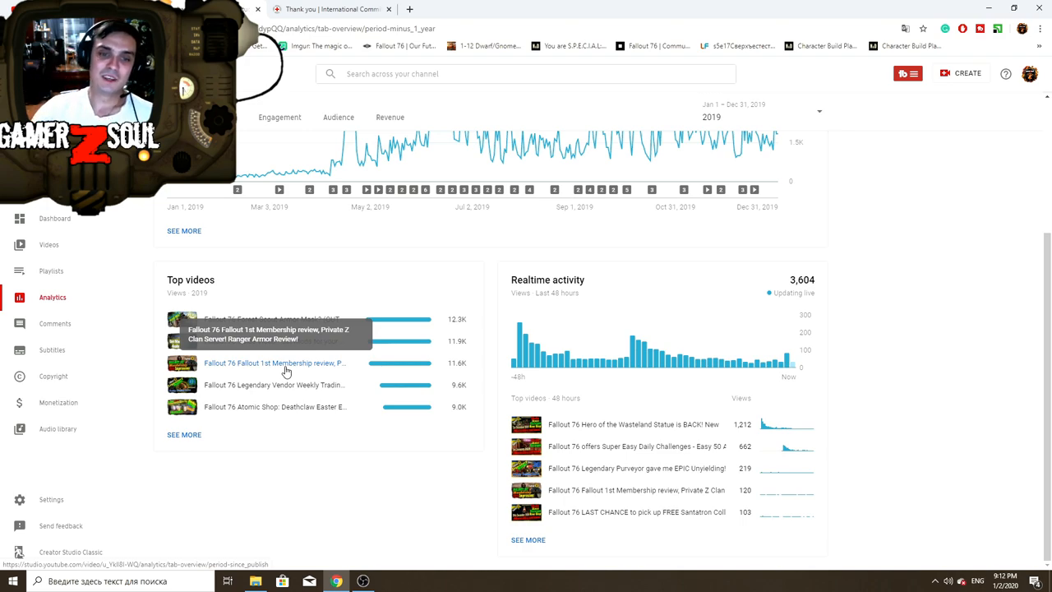
mouse_move(287, 389)
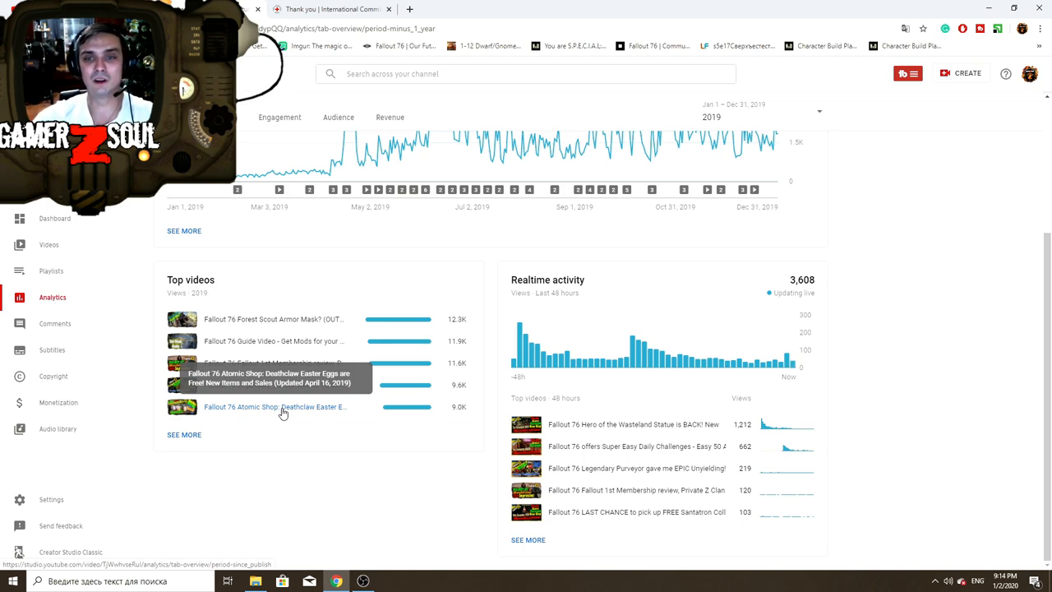
mouse_move(263, 404)
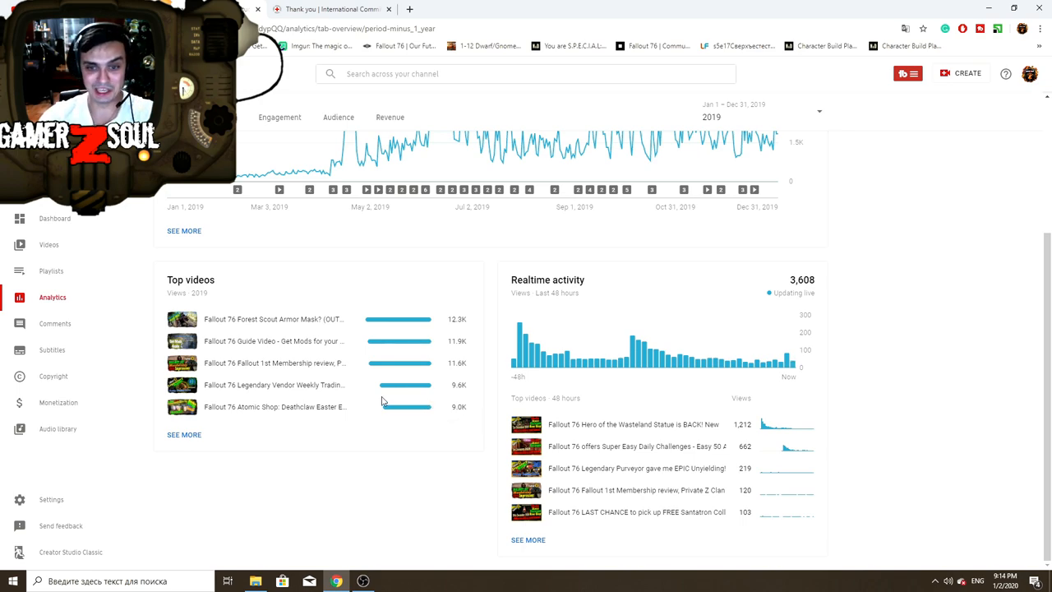
mouse_move(588, 352)
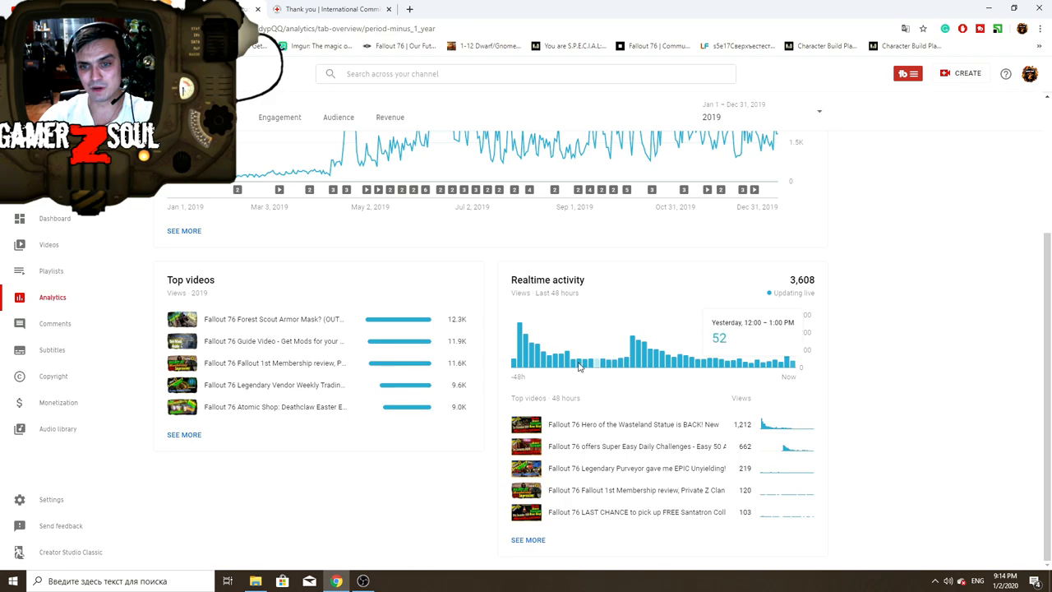
mouse_move(596, 364)
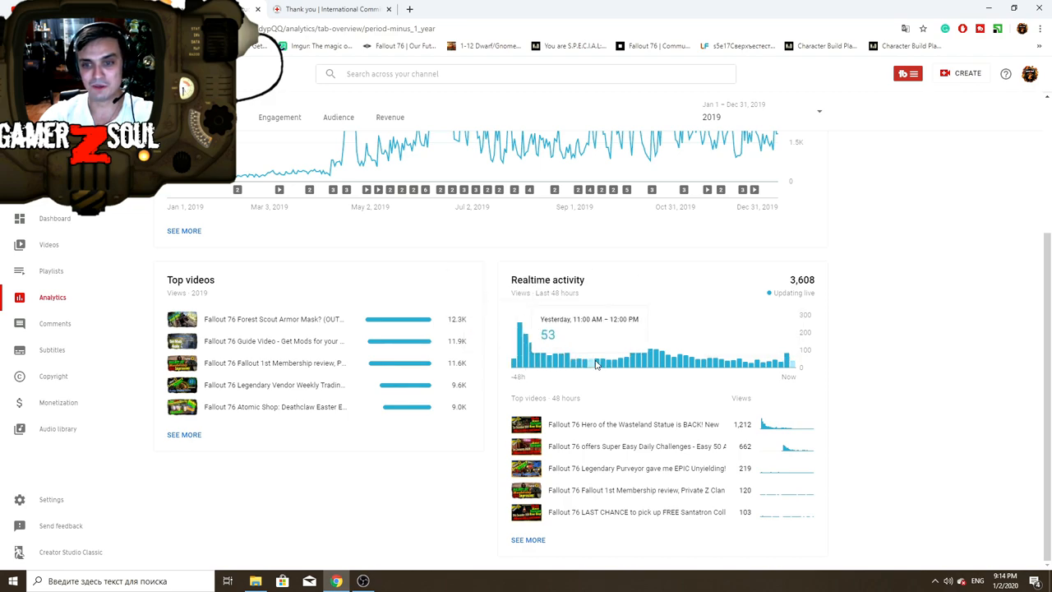
mouse_move(722, 371)
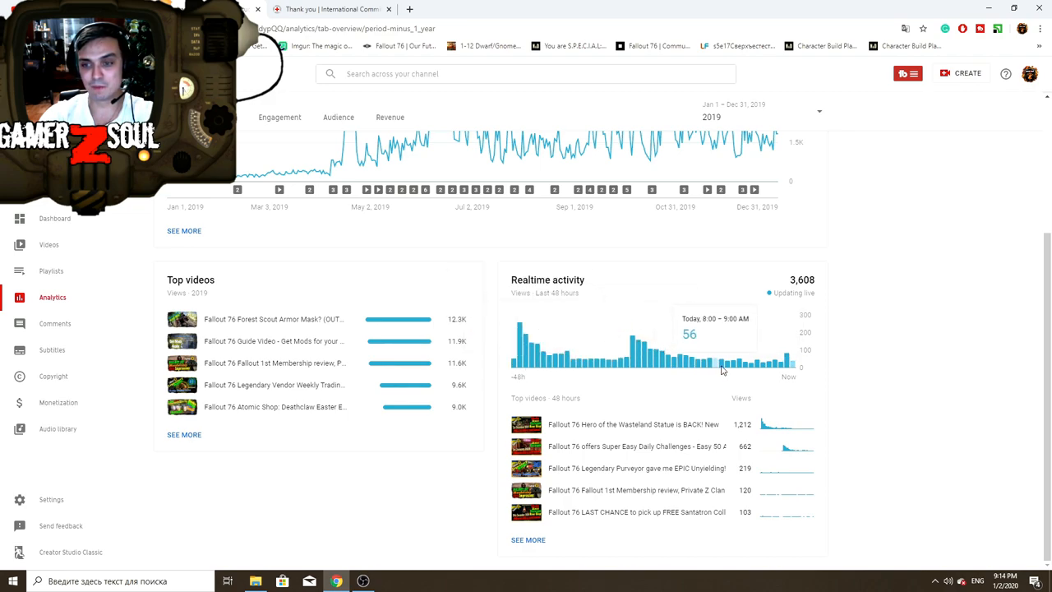
mouse_move(794, 367)
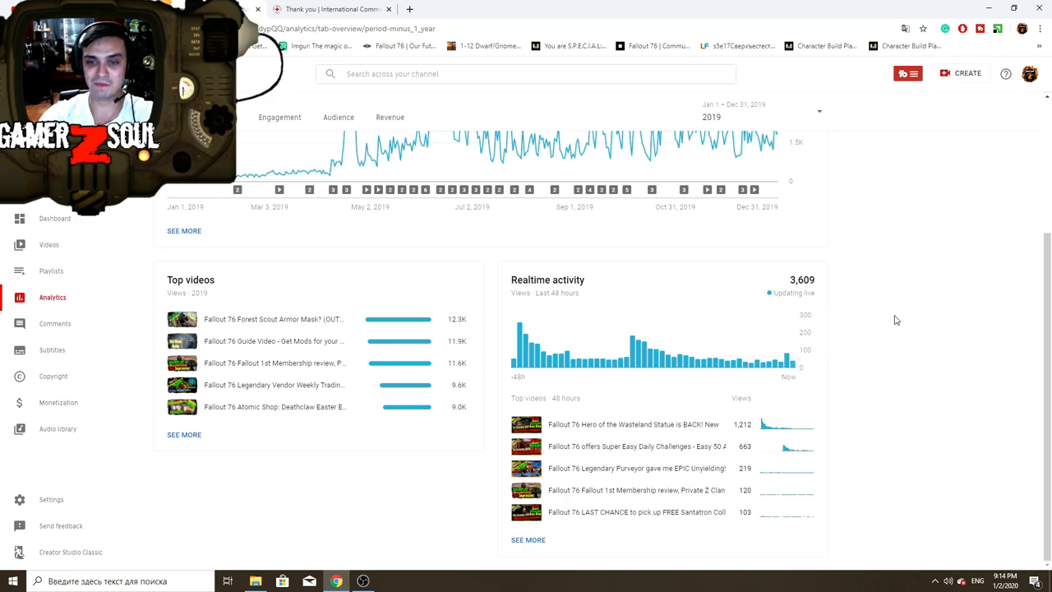
mouse_move(887, 317)
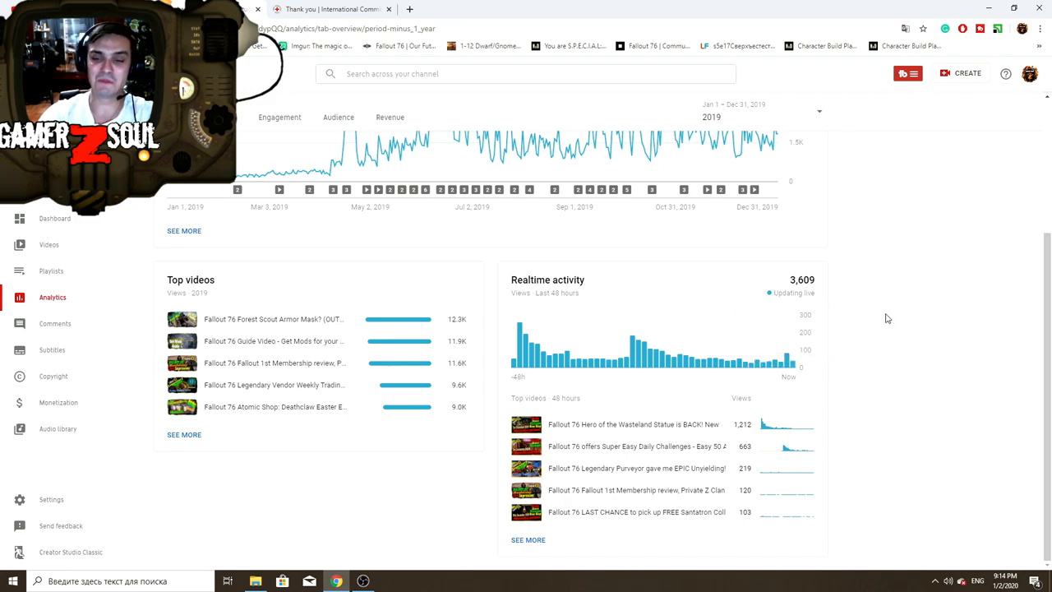
mouse_move(635, 363)
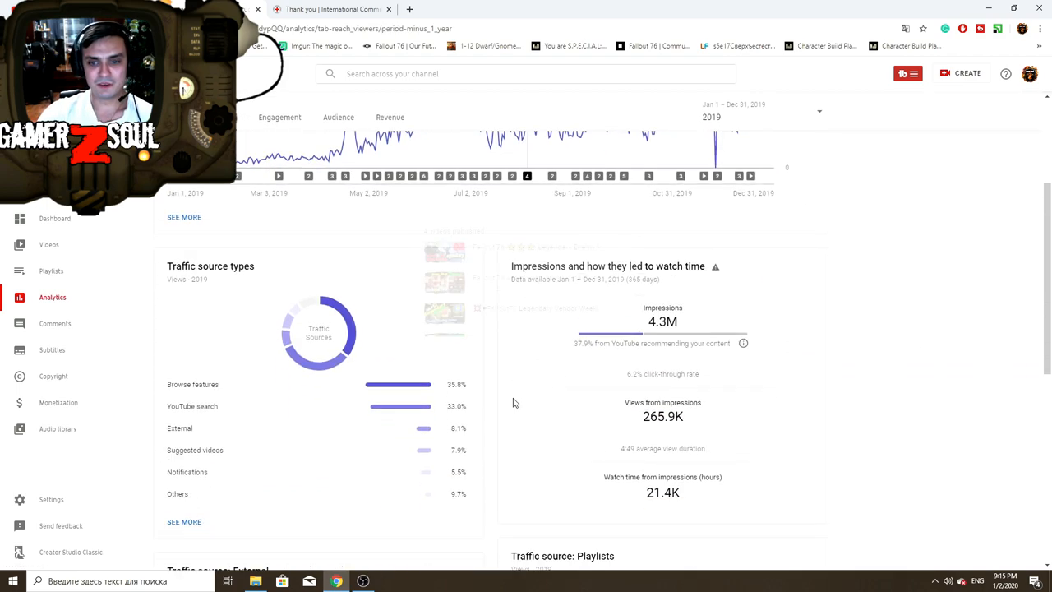
scroll(down, 3)
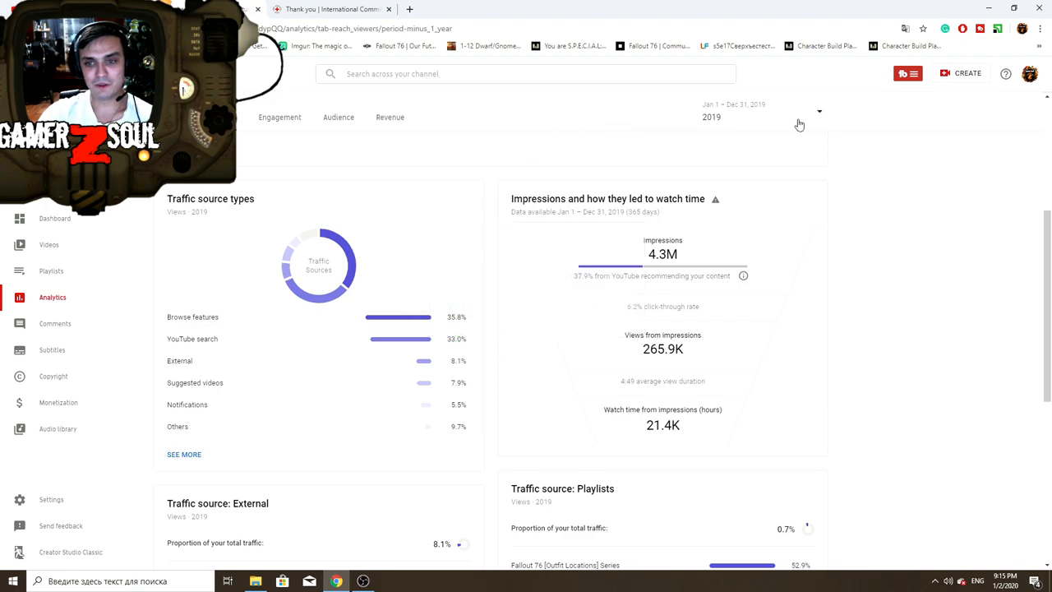
mouse_move(949, 307)
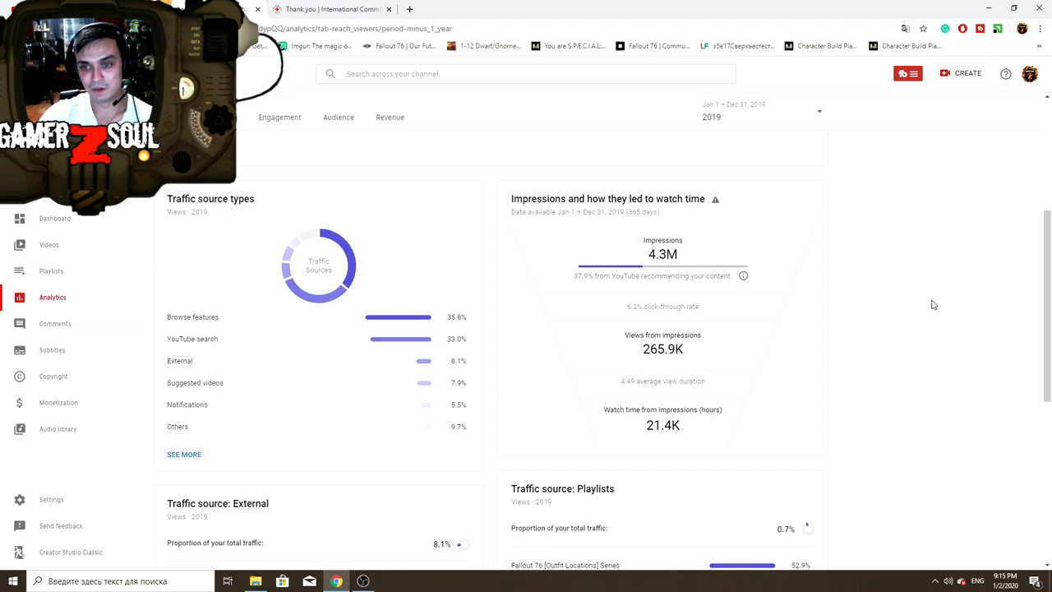
mouse_move(657, 263)
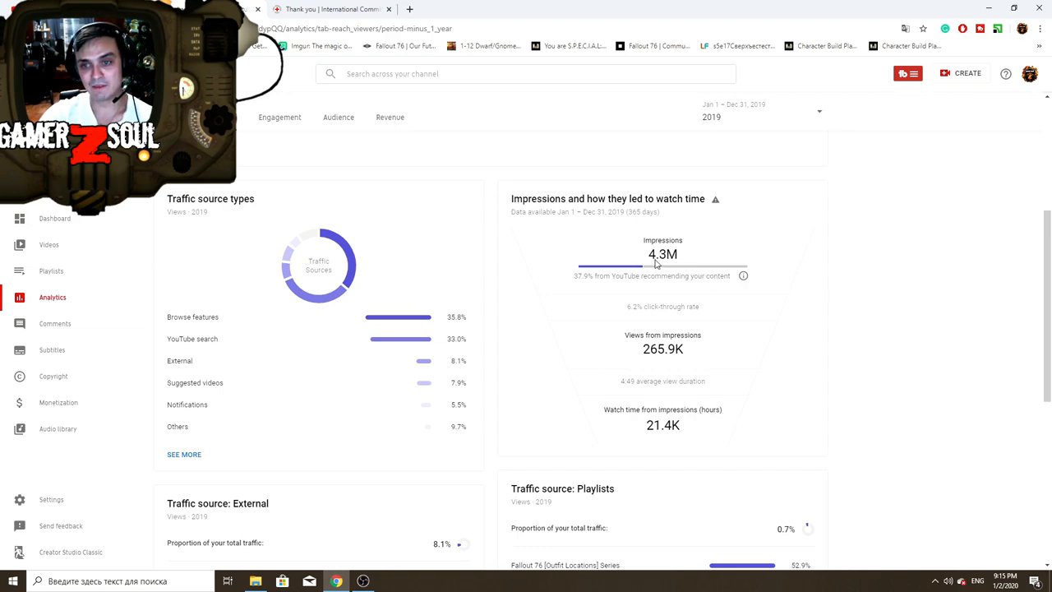
mouse_move(865, 260)
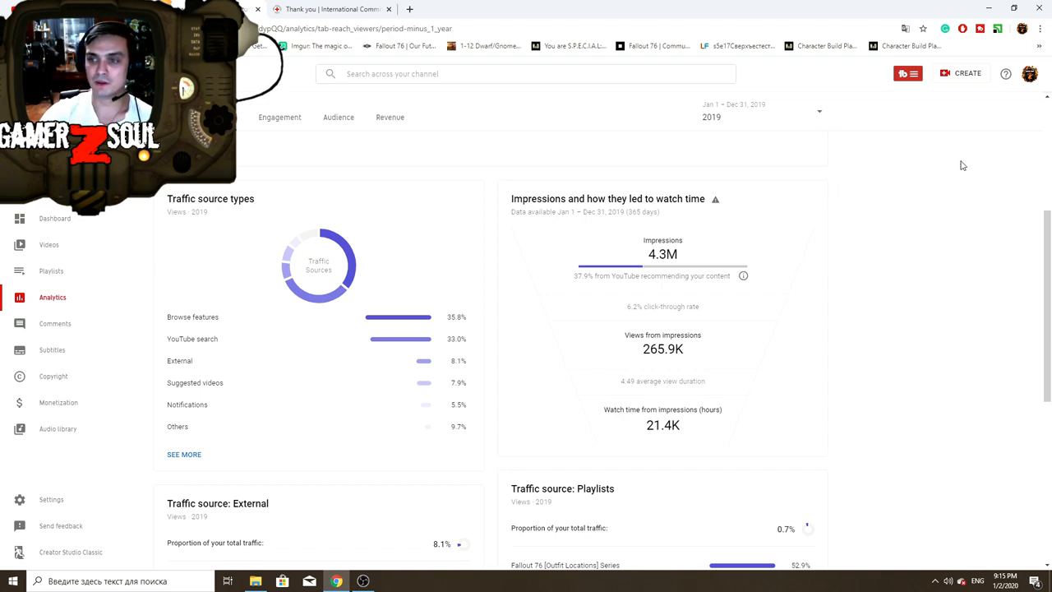
mouse_move(945, 415)
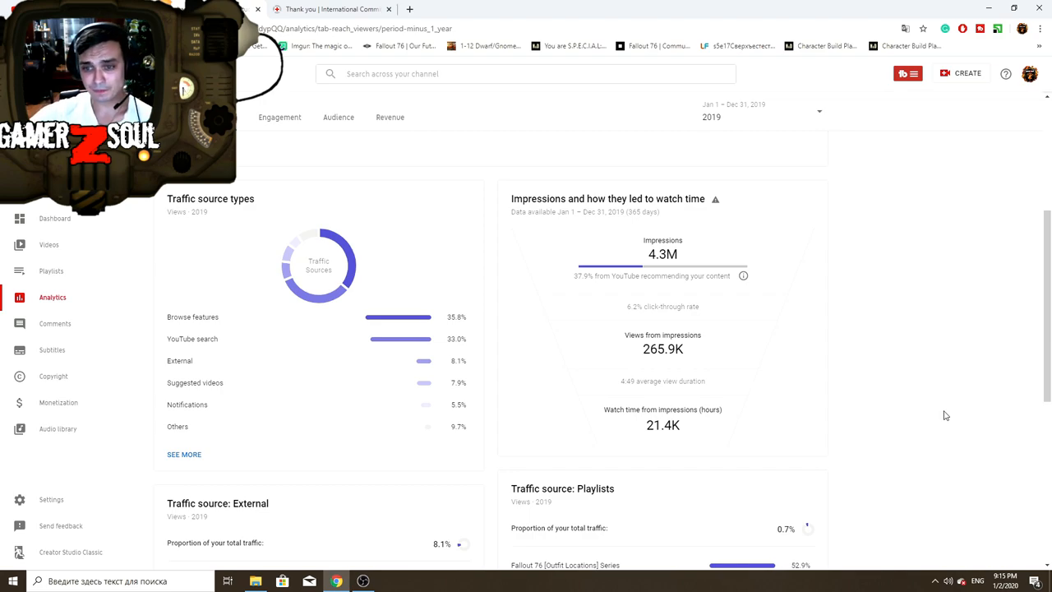
mouse_move(909, 411)
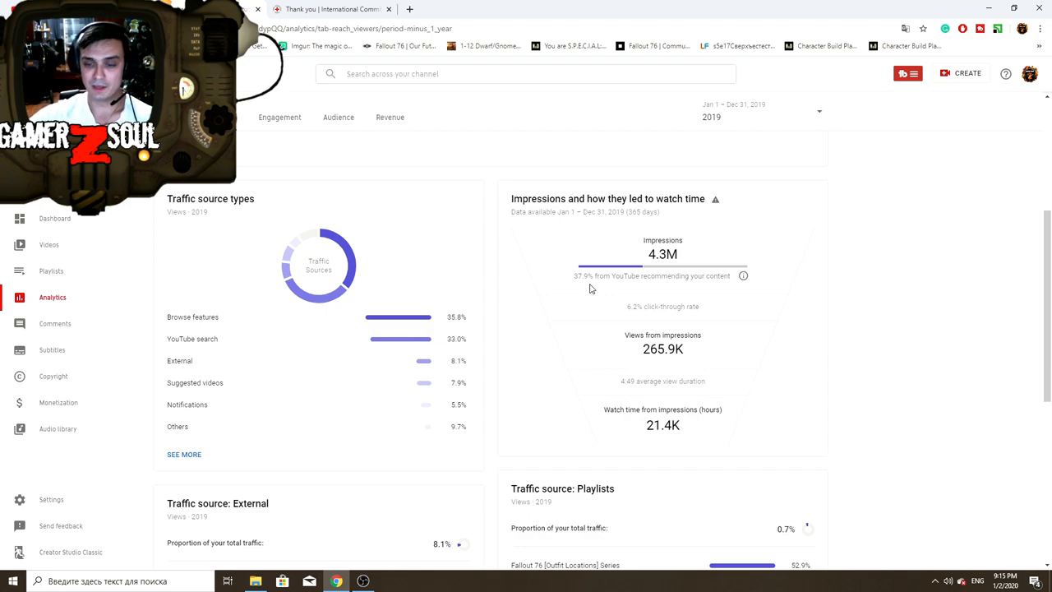
mouse_move(536, 327)
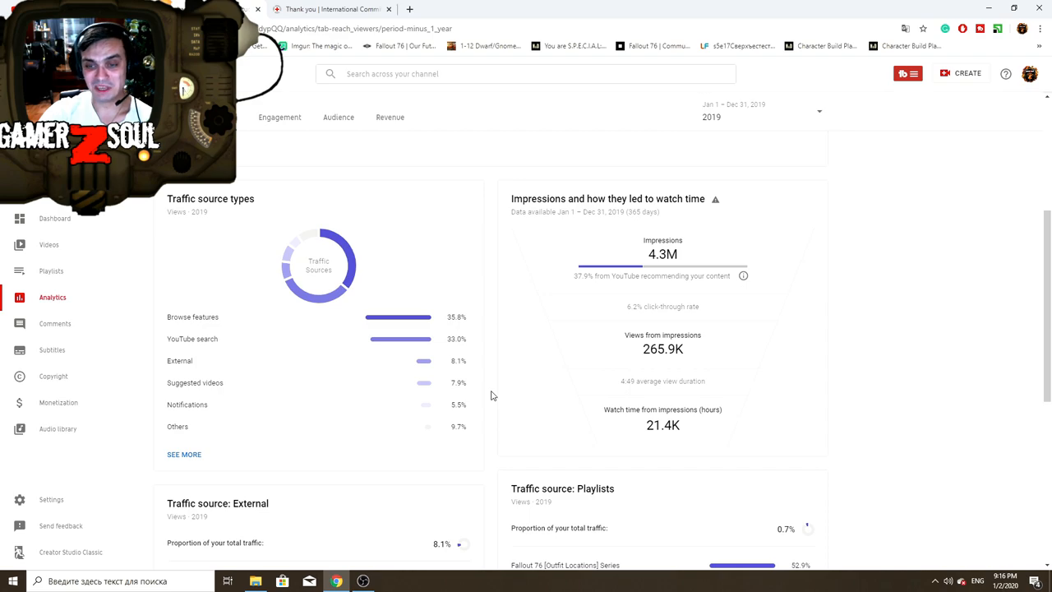
scroll(down, 3)
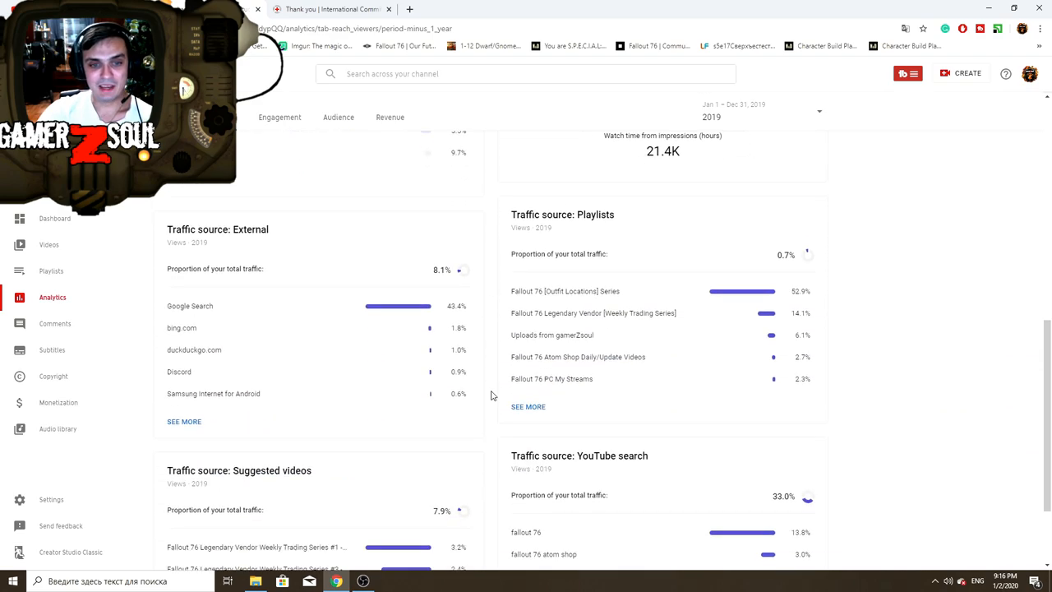
mouse_move(320, 271)
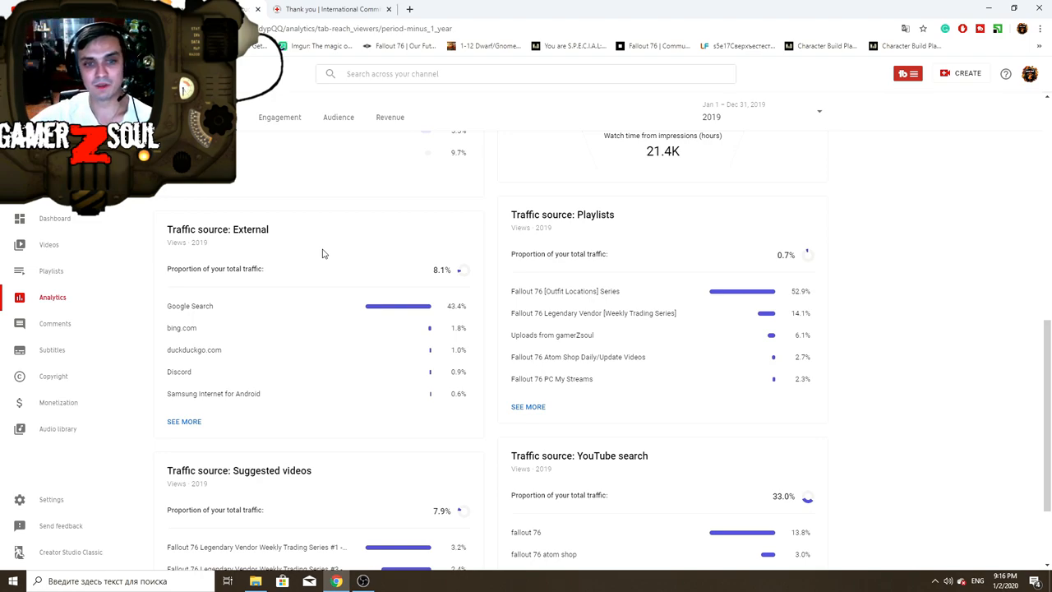
mouse_move(183, 313)
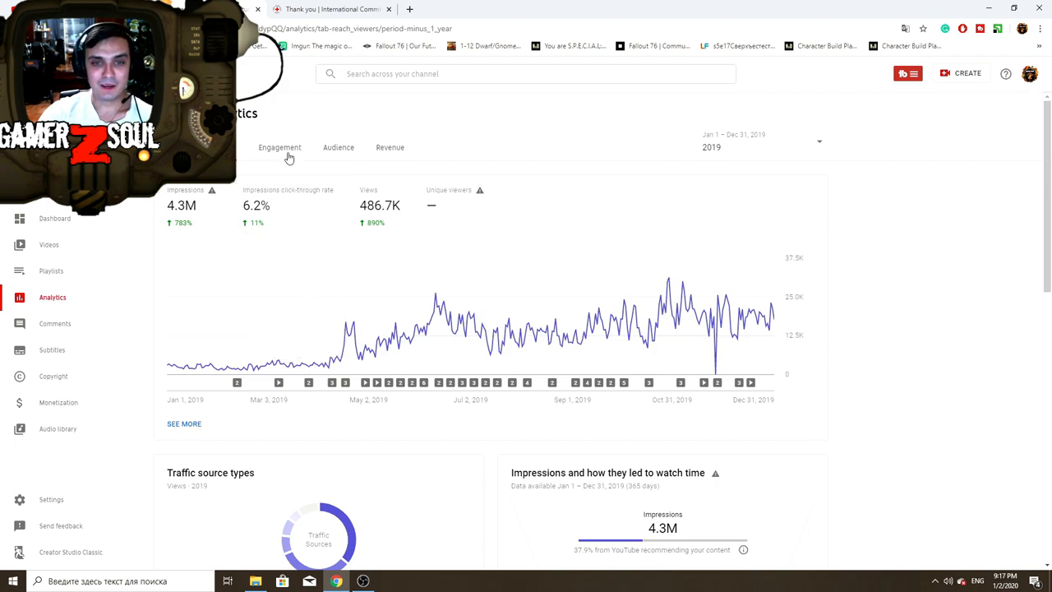
Show 2019 Engagement analytics: 40.8K watch hours and 5:01 average view duration.
click(279, 147)
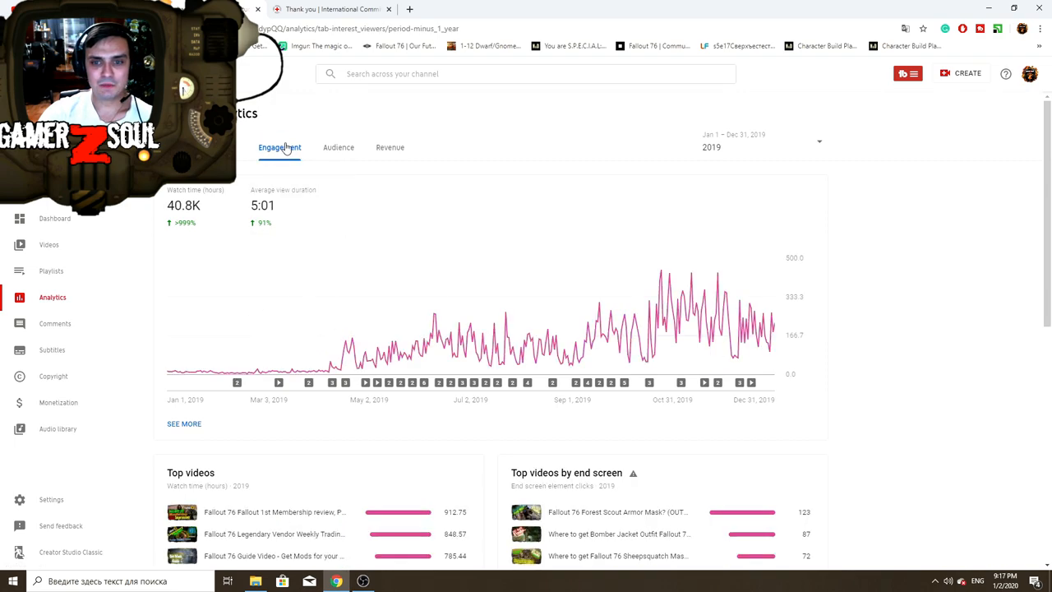
scroll(down, 3)
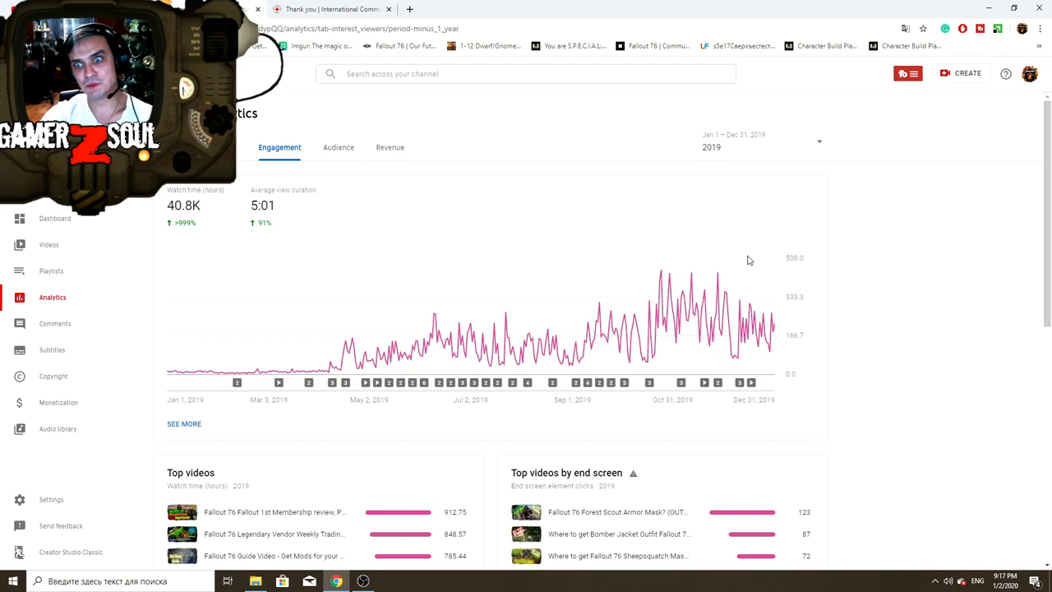
click(338, 147)
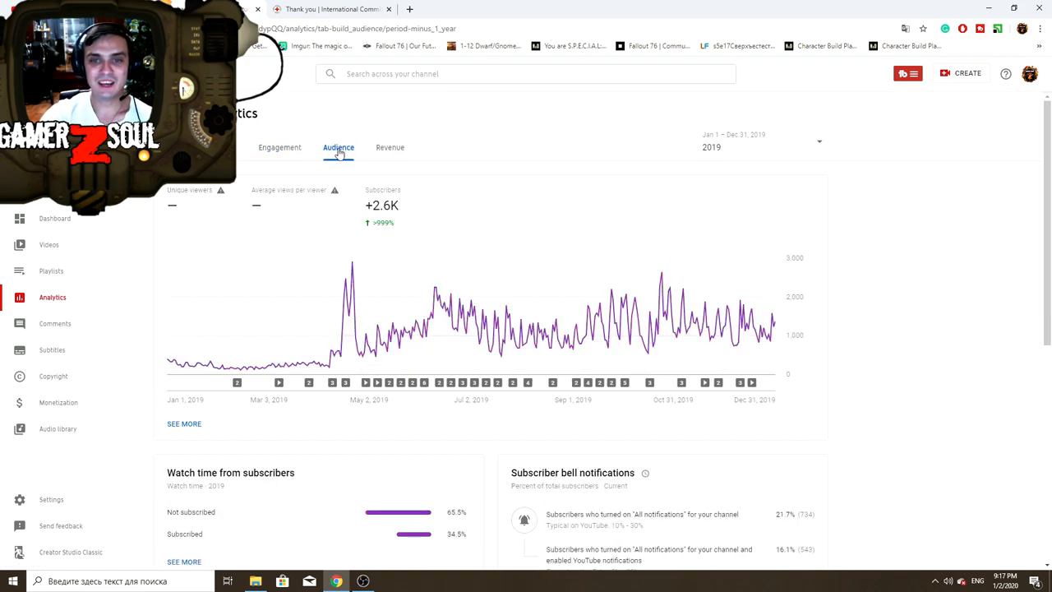
scroll(down, 3)
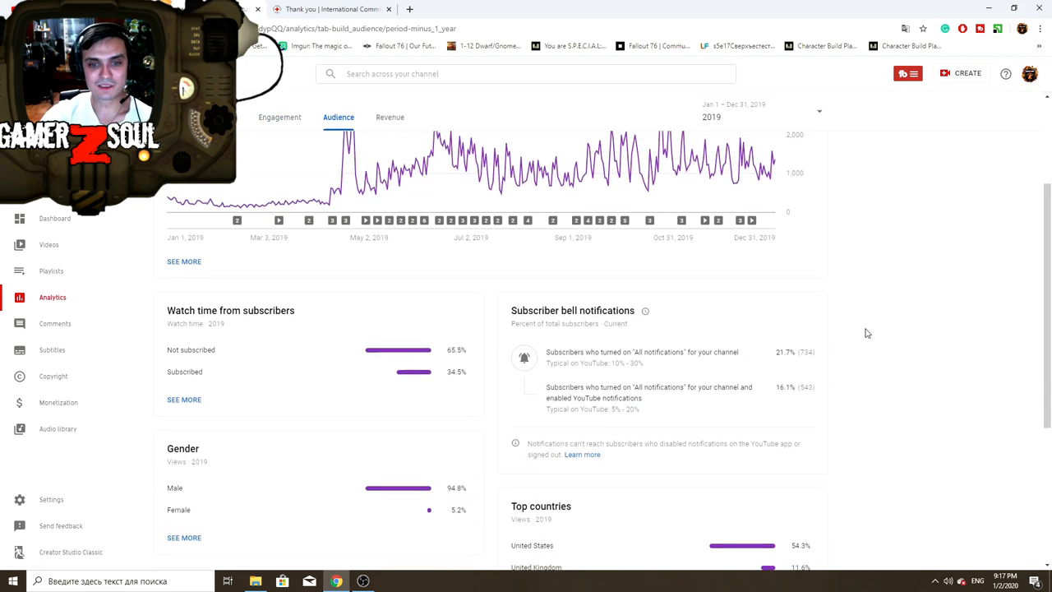
scroll(down, 3)
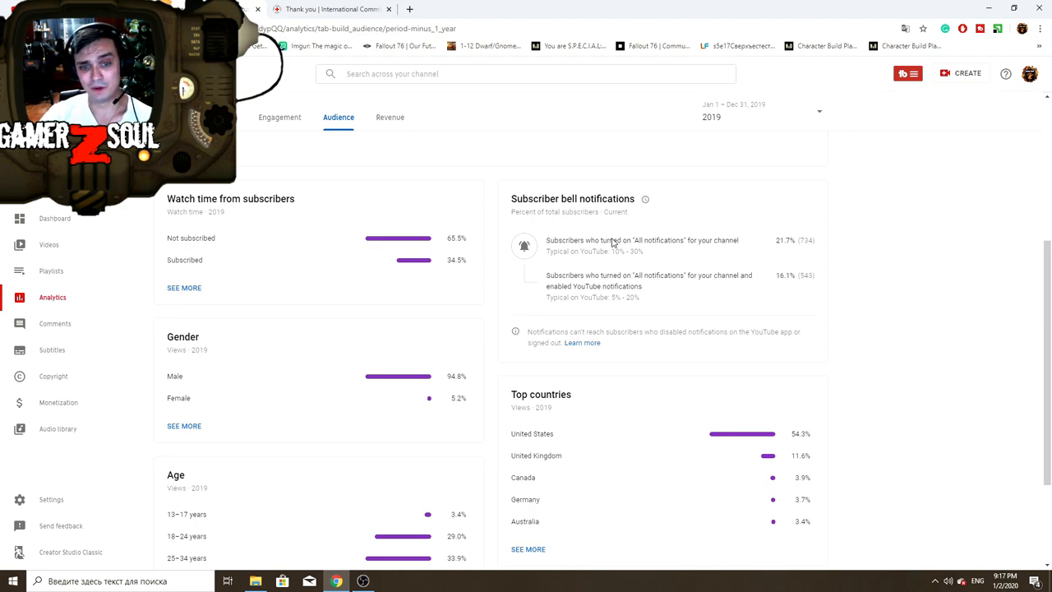
scroll(down, 3)
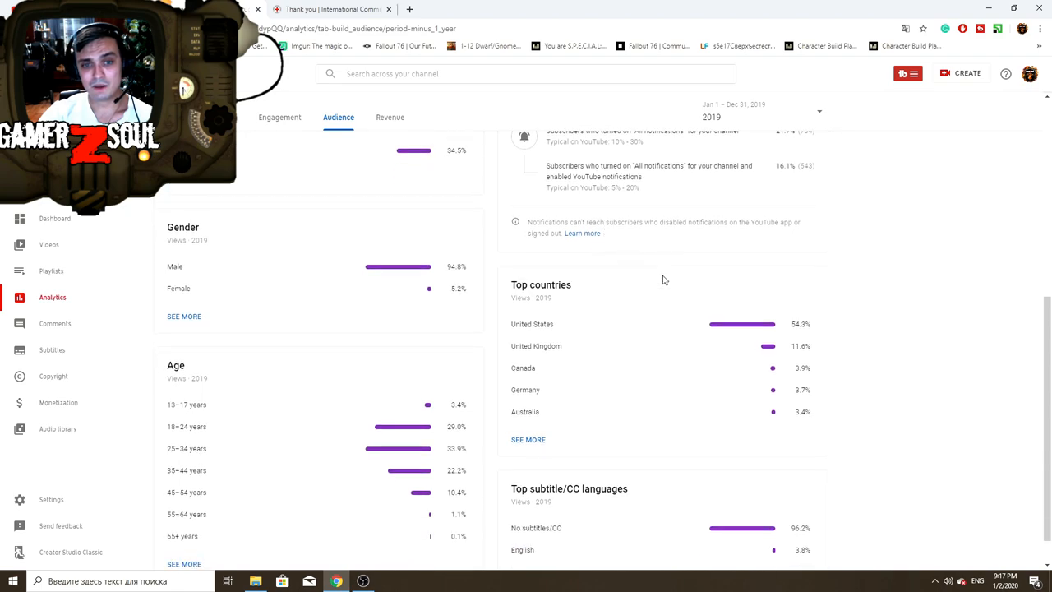
mouse_move(360, 278)
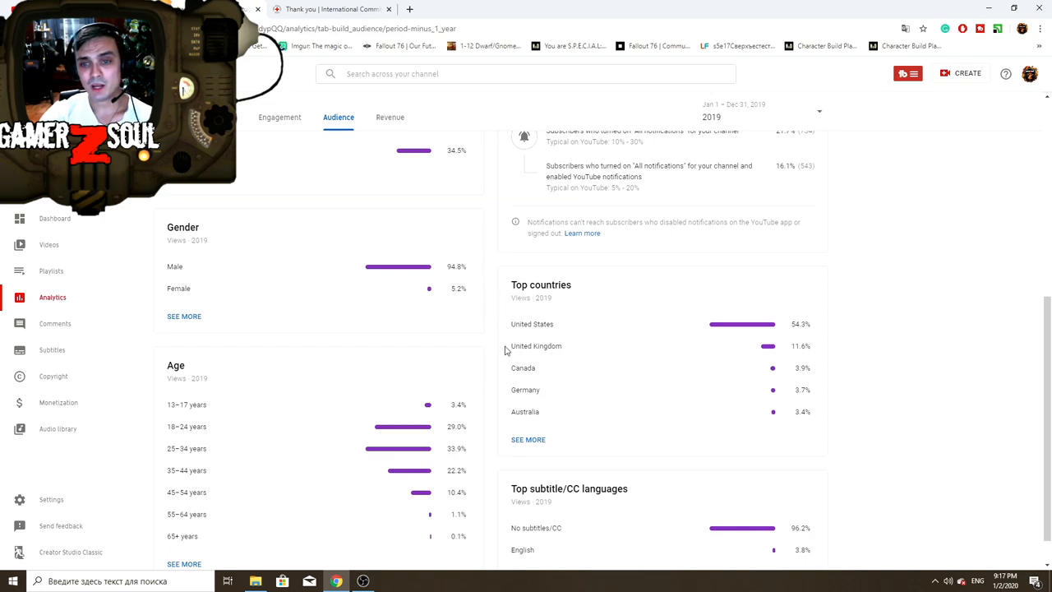
mouse_move(523, 339)
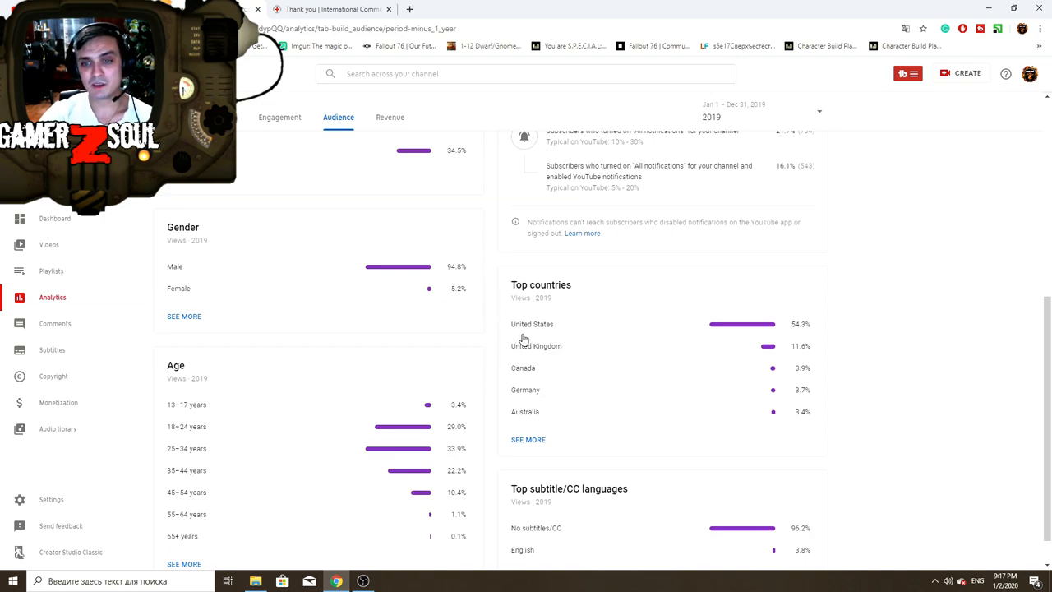
mouse_move(799, 337)
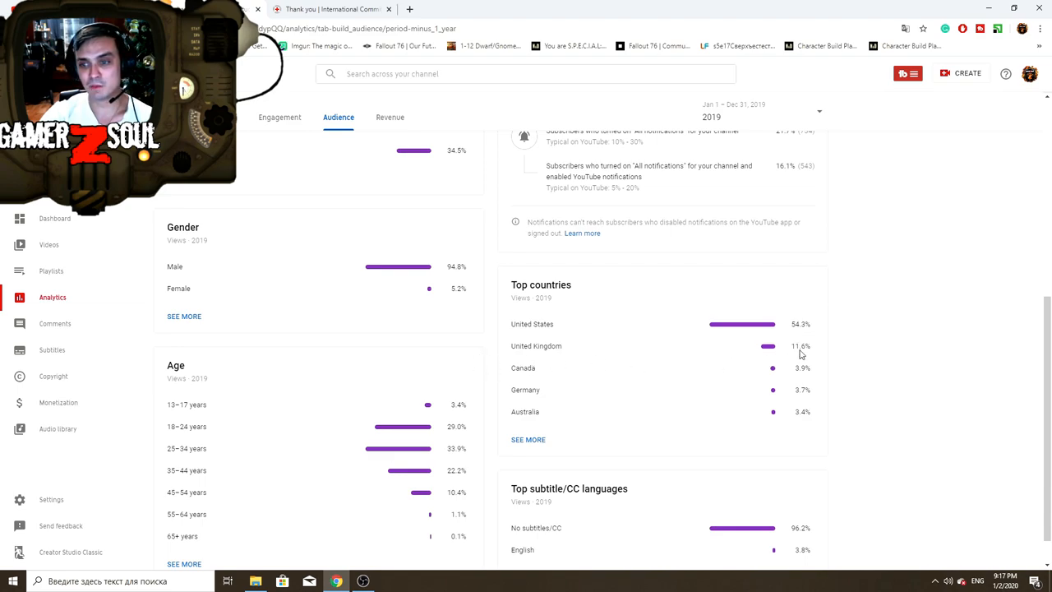
mouse_move(805, 383)
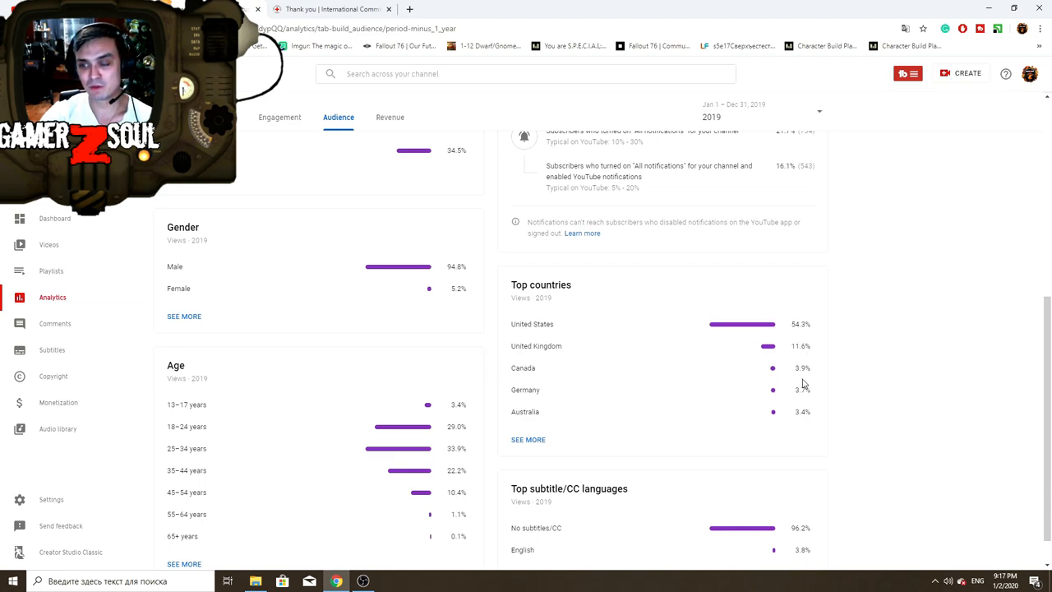
mouse_move(562, 437)
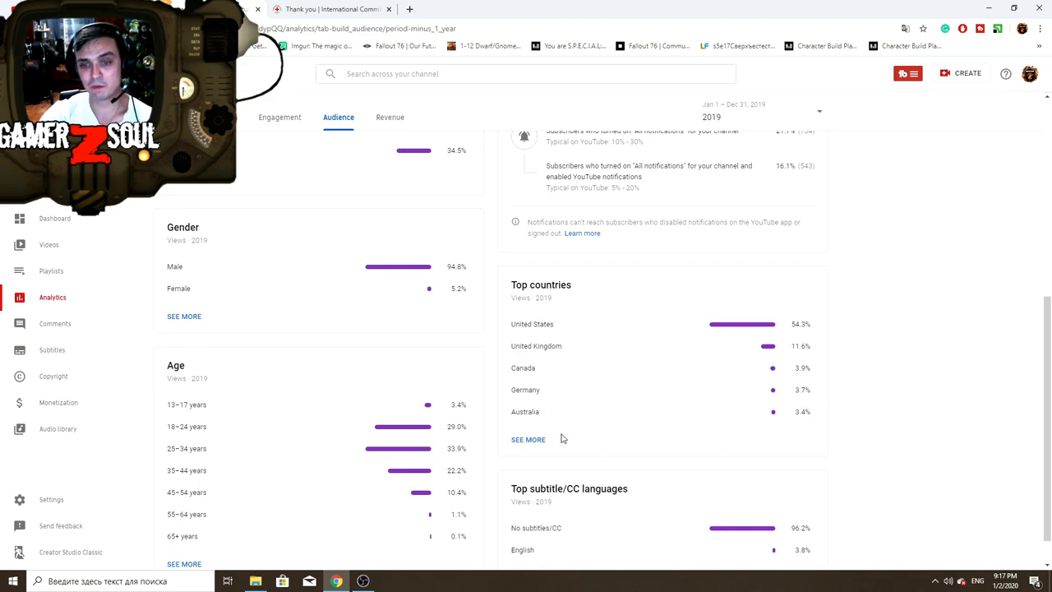
mouse_move(863, 478)
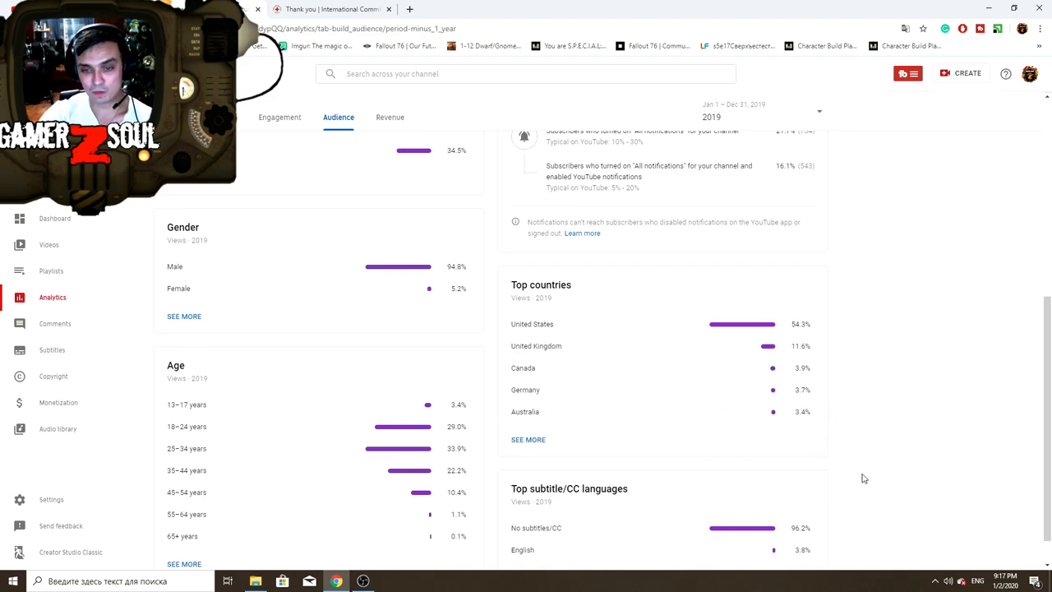
mouse_move(878, 387)
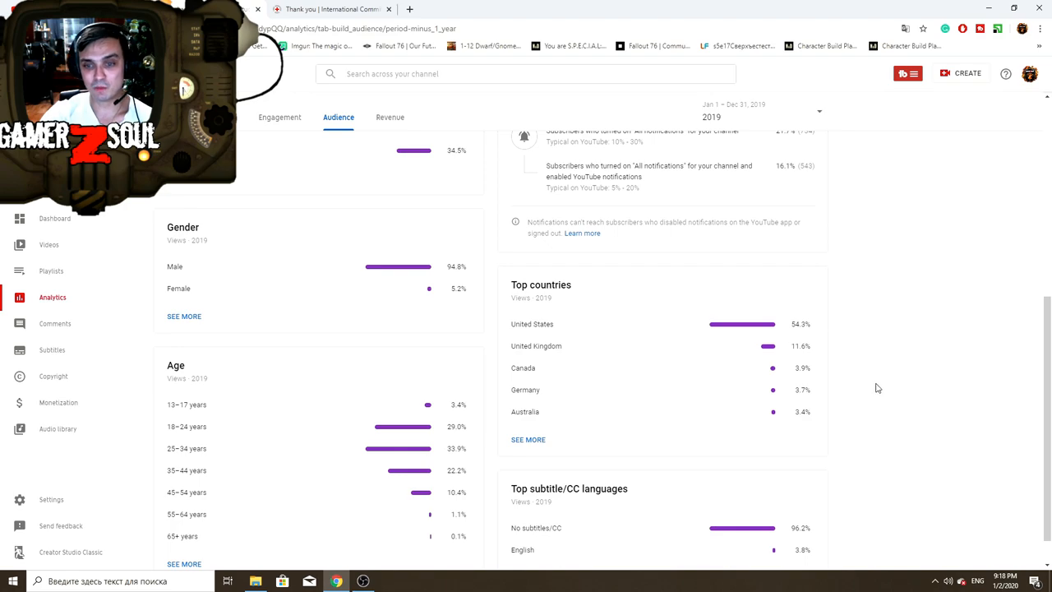
mouse_move(528, 440)
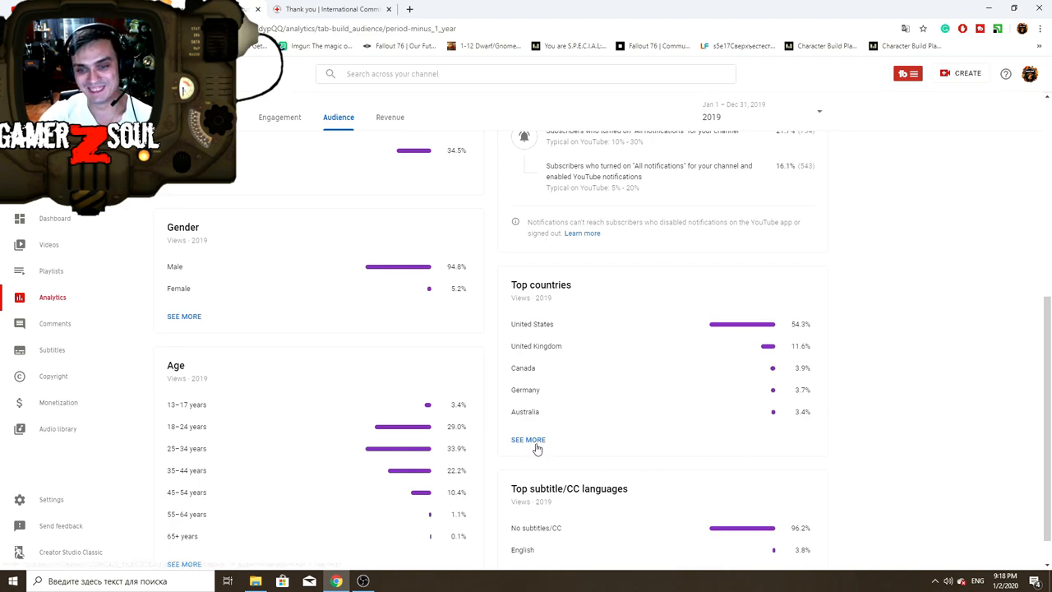
Open the full 2019 Geography table and scroll through views per country.
click(528, 440)
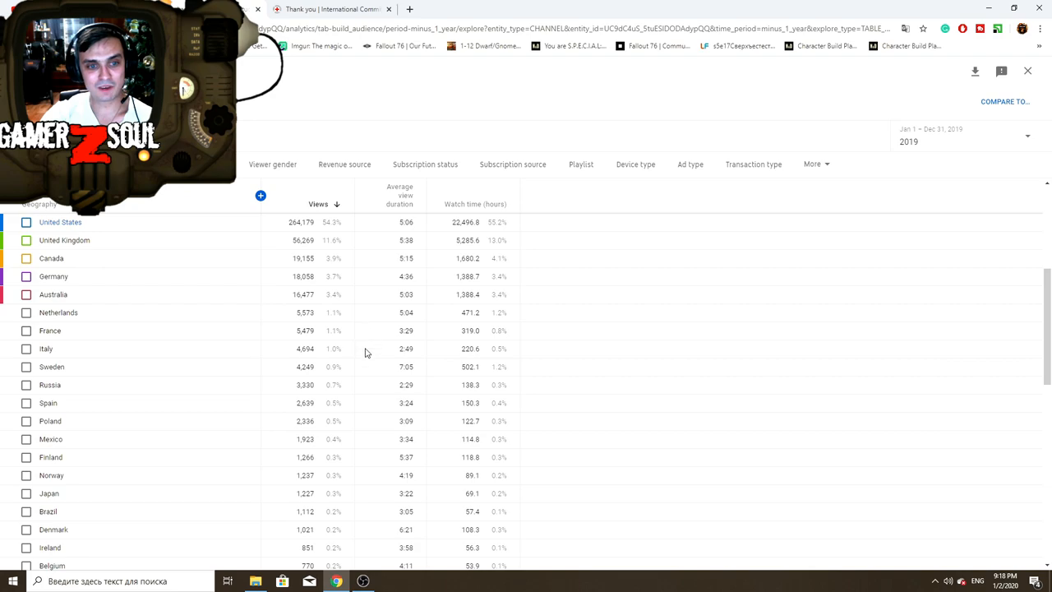
mouse_move(367, 411)
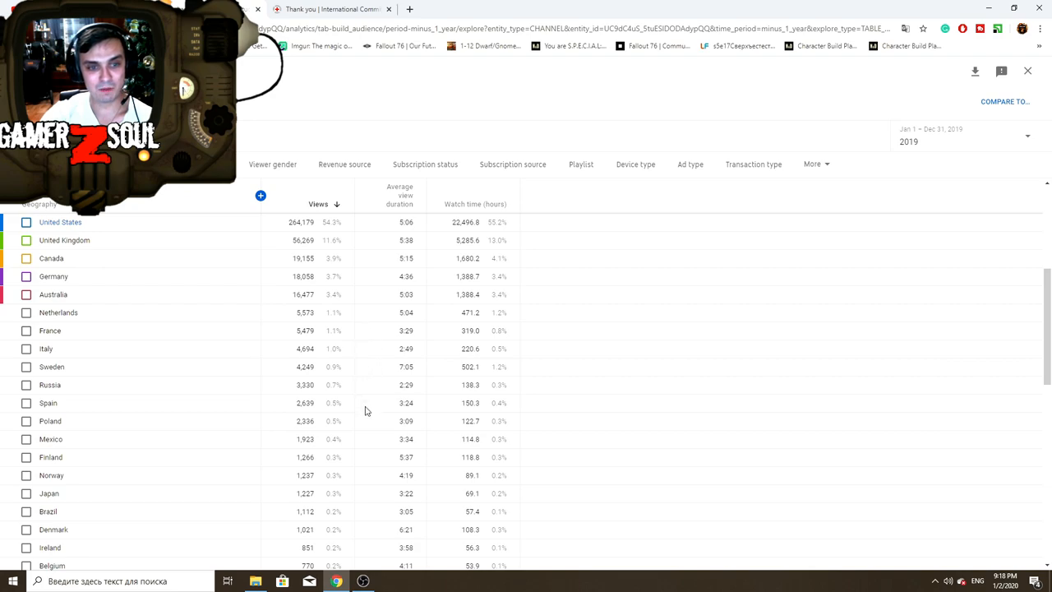
mouse_move(360, 493)
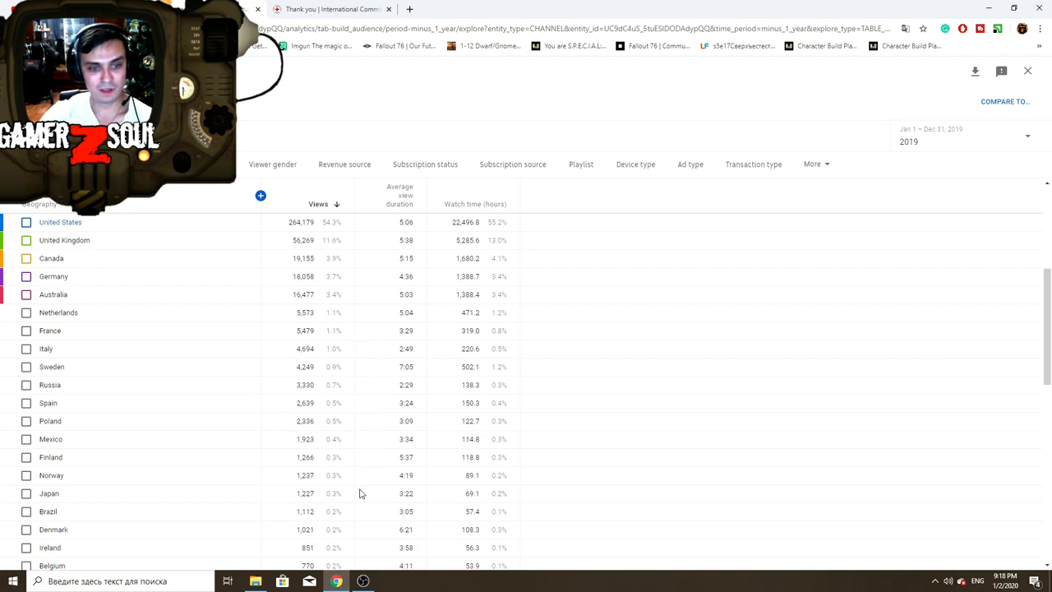
mouse_move(360, 537)
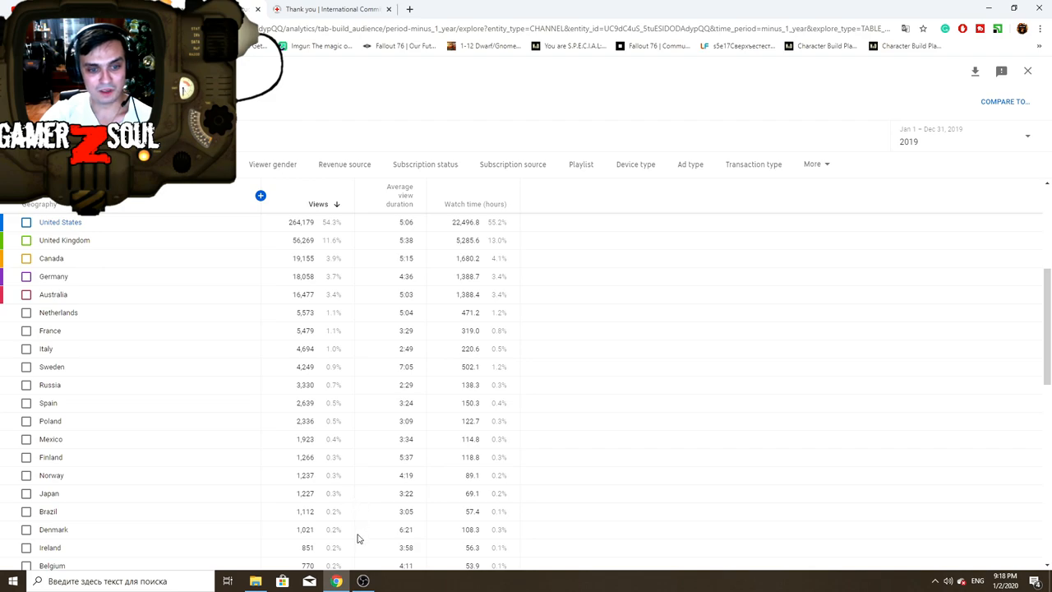
scroll(down, 3)
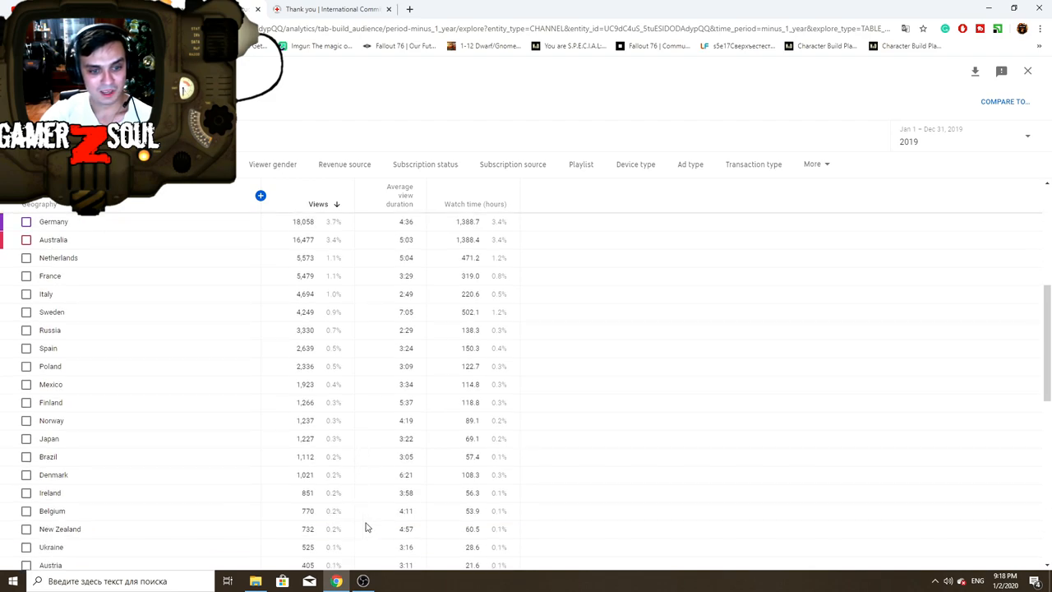
mouse_move(365, 551)
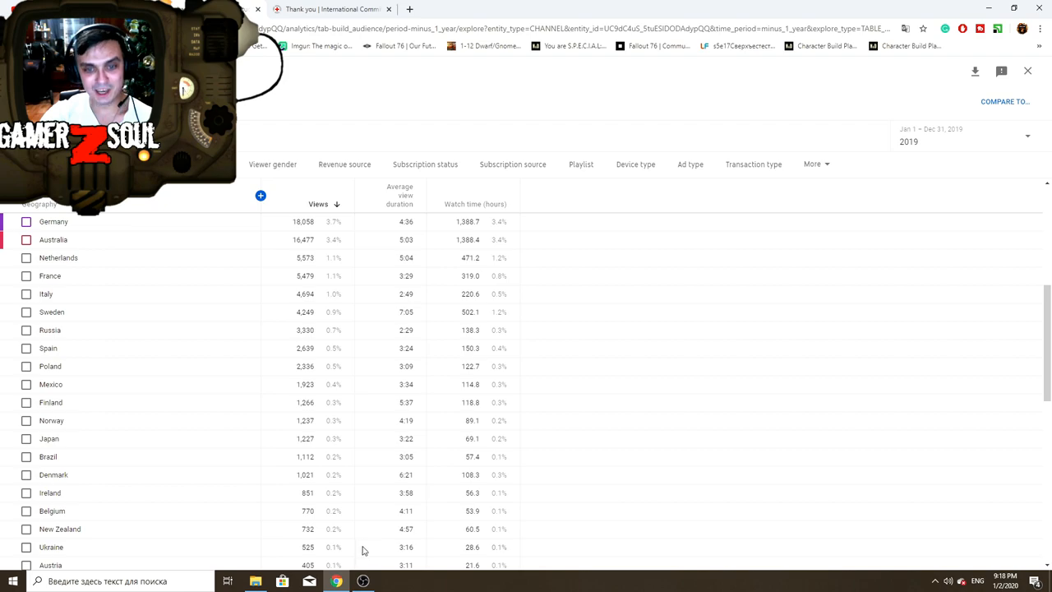
Close the country table and scroll the 2019 Audience page with gender and age.
double_click(330, 542)
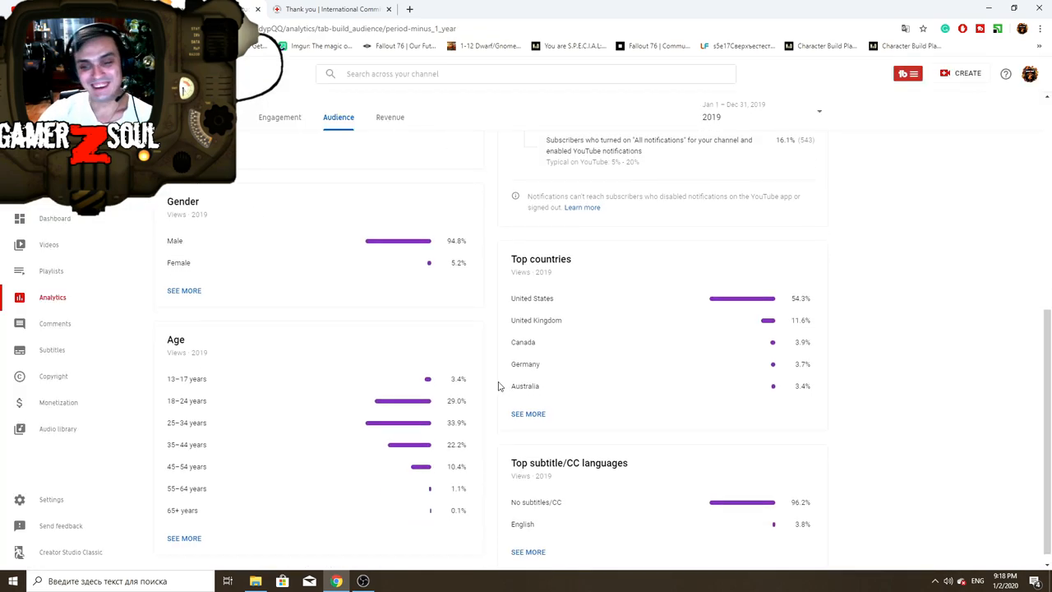
scroll(down, 3)
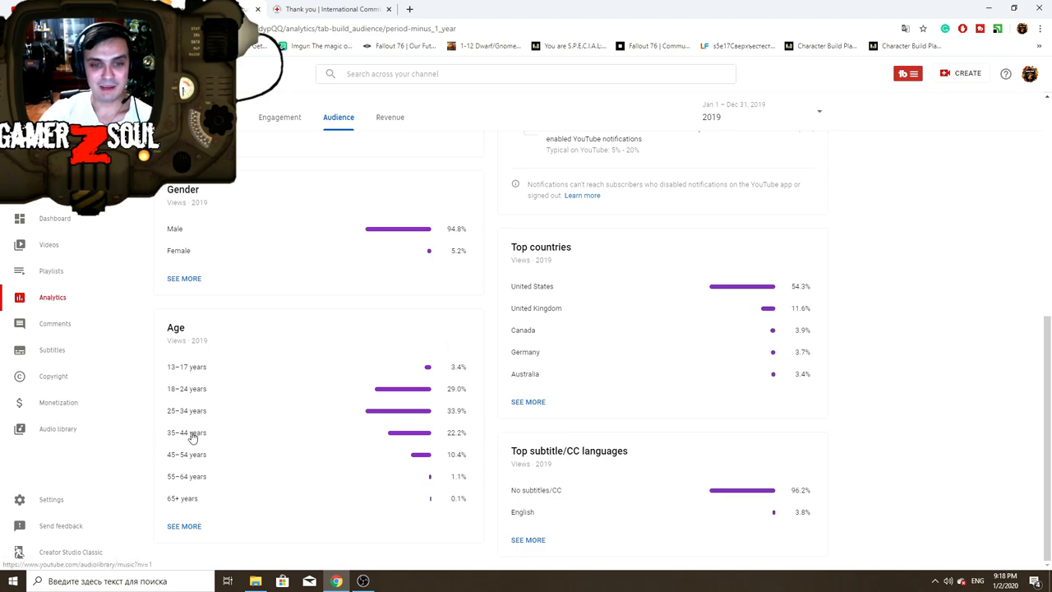
mouse_move(187, 415)
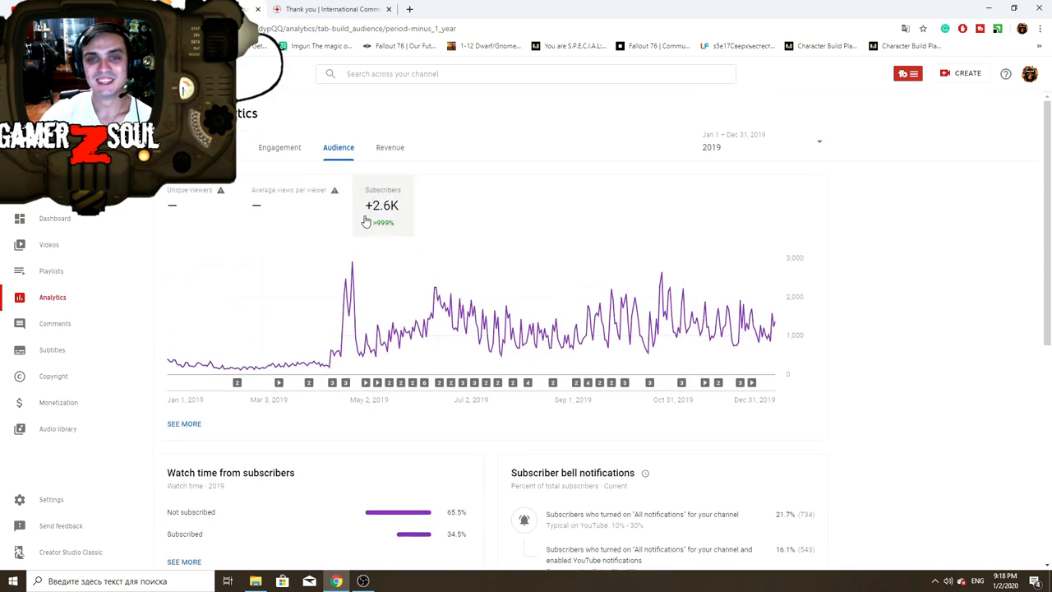
Open the 2019 Revenue tab ($885.65) and its monthly estimated revenue breakdown.
click(390, 147)
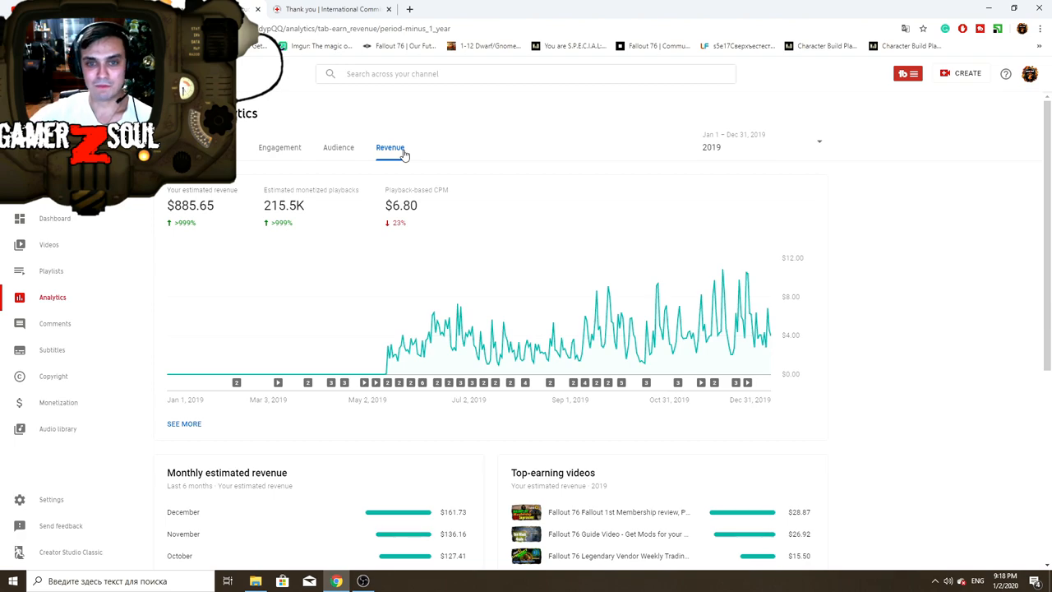
scroll(down, 3)
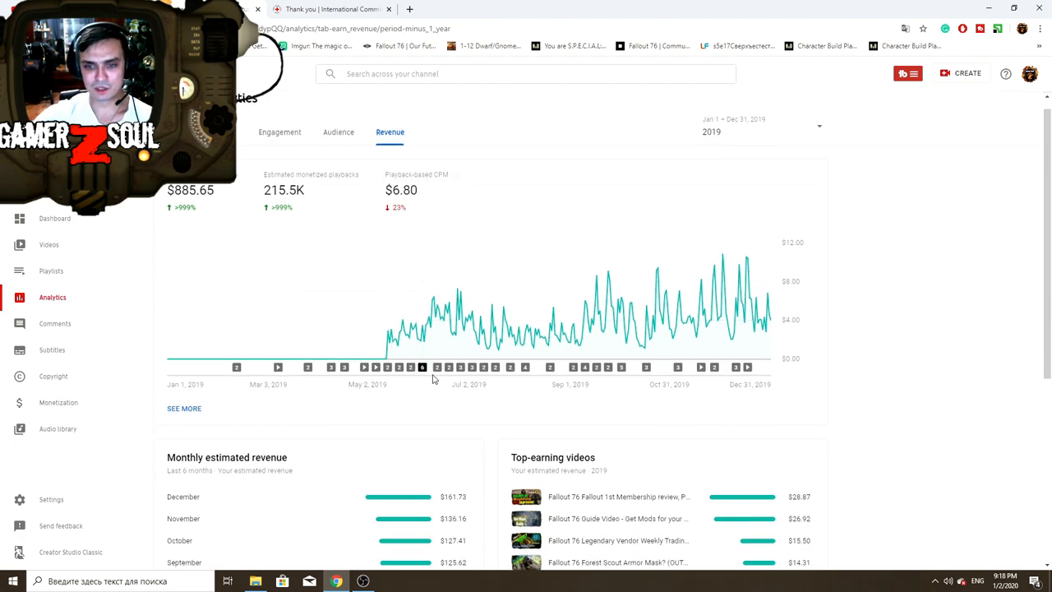
scroll(down, 3)
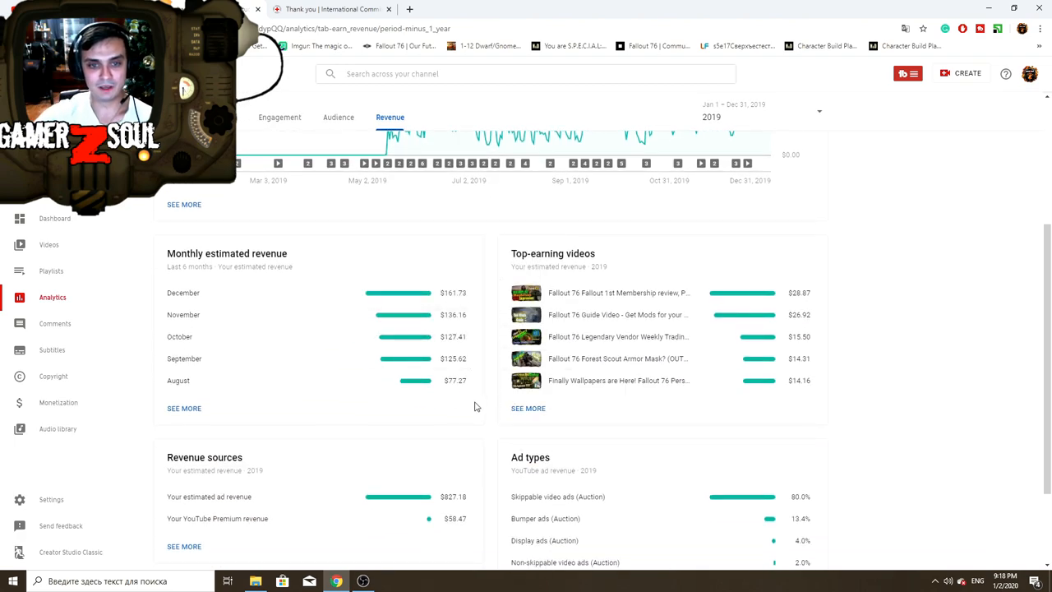
click(184, 409)
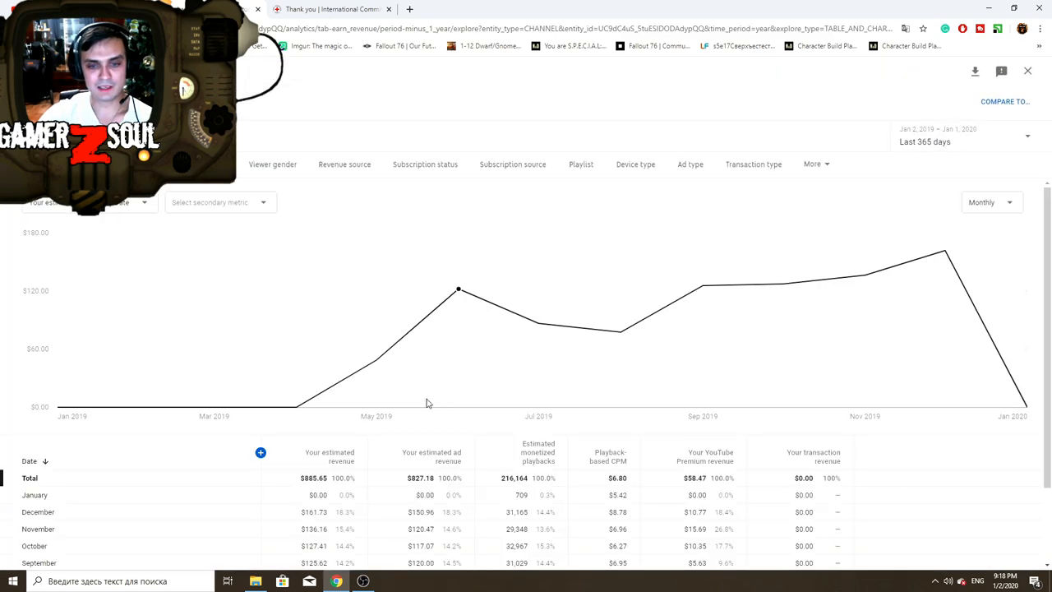
scroll(down, 3)
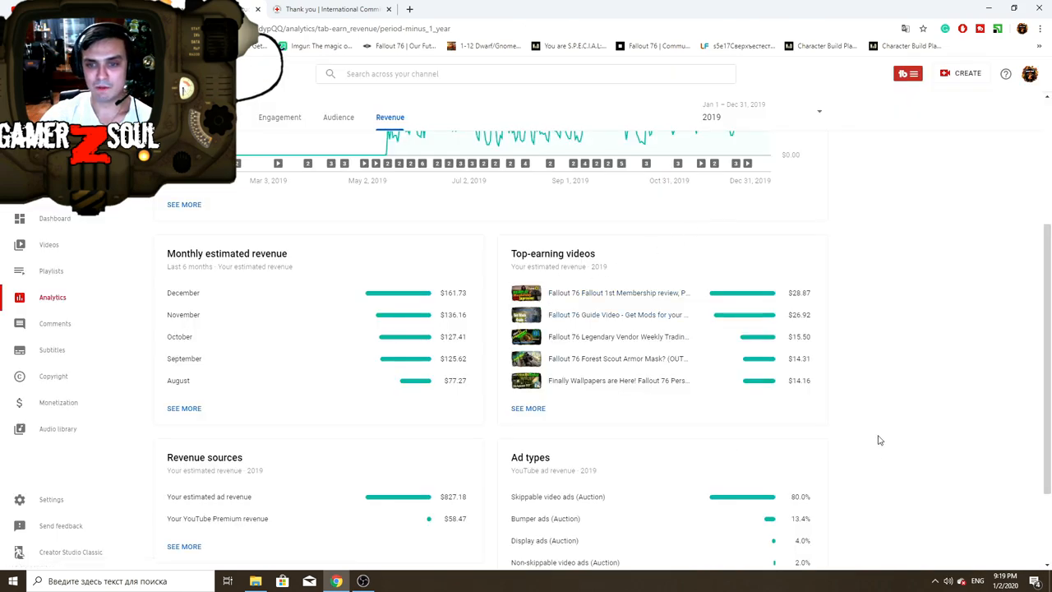
scroll(down, 3)
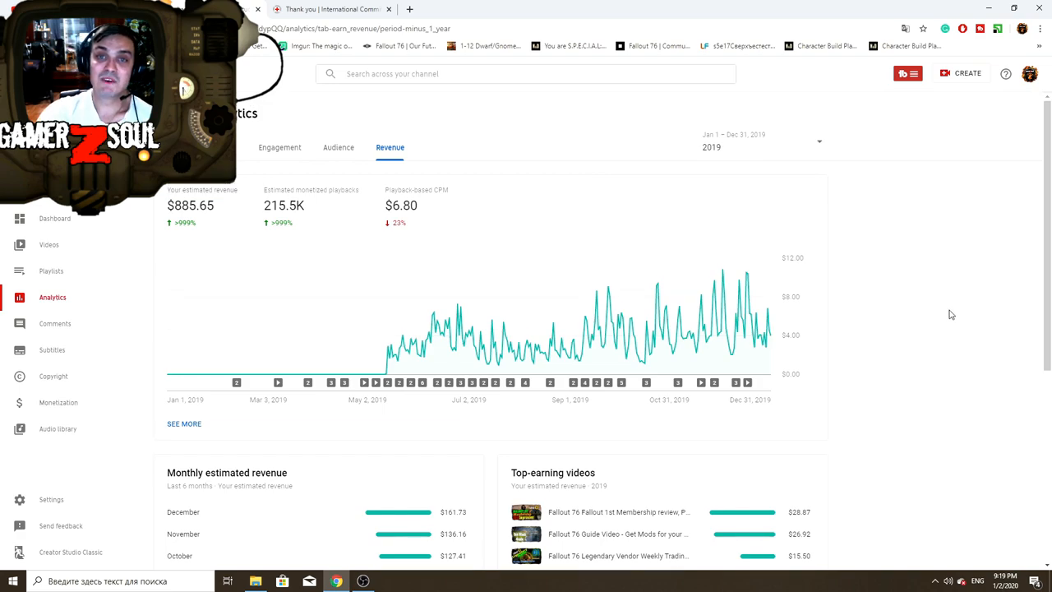
mouse_move(897, 323)
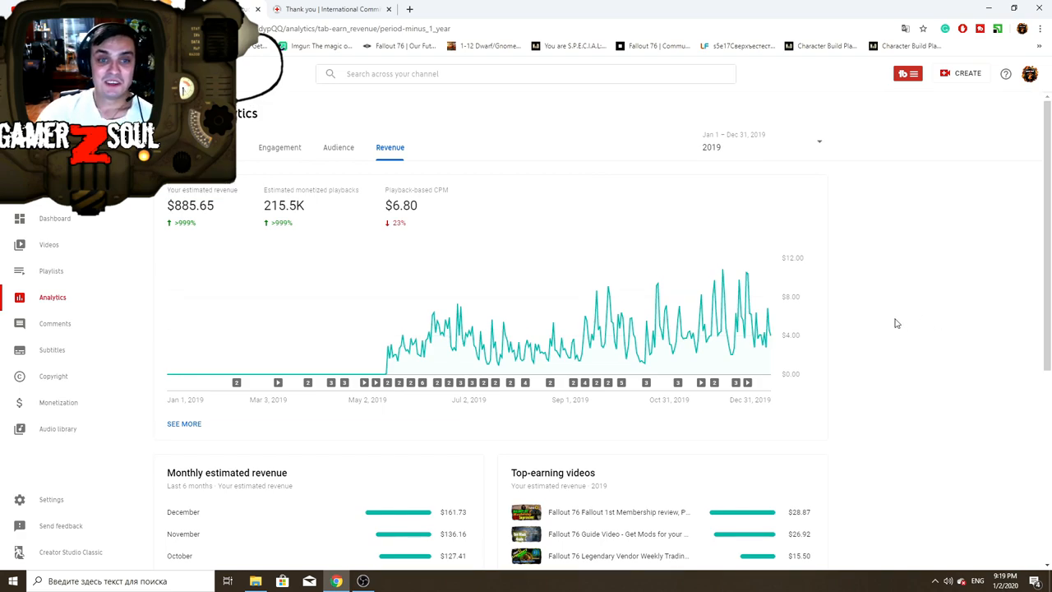